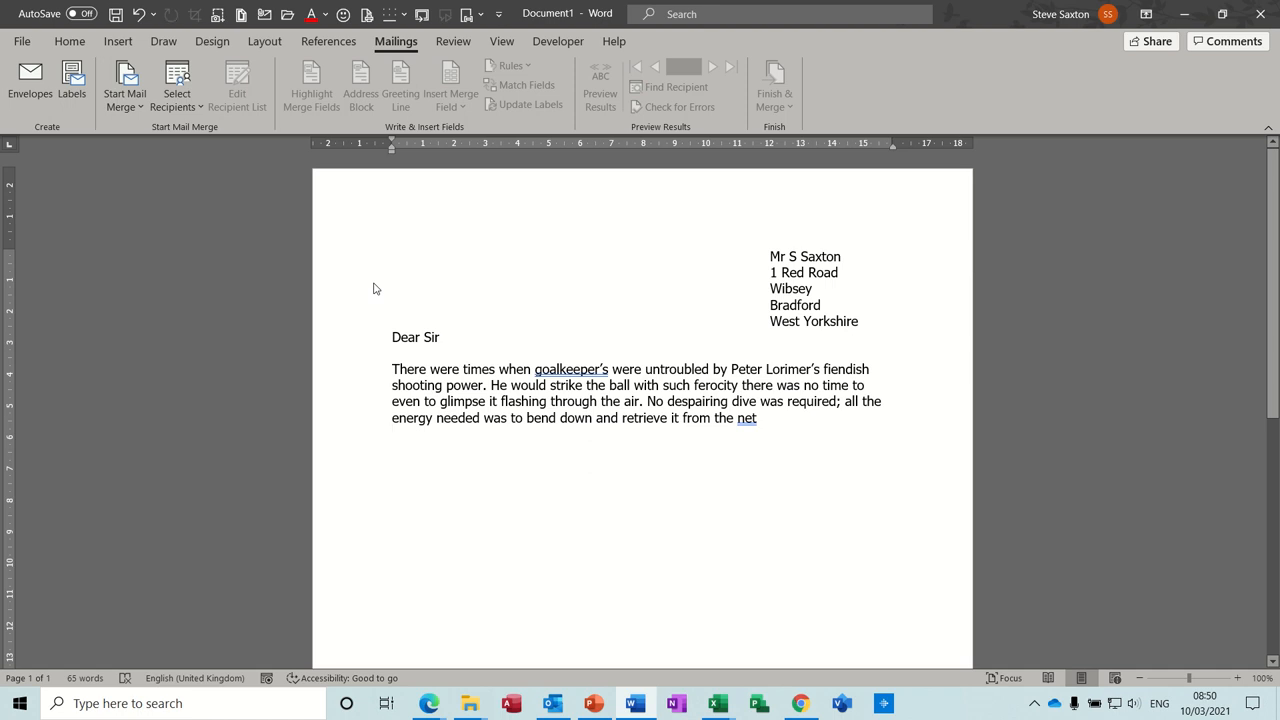
Step: Finish the letter text and switch back to the Mailings commands
{"action": "key", "text": "enter"}
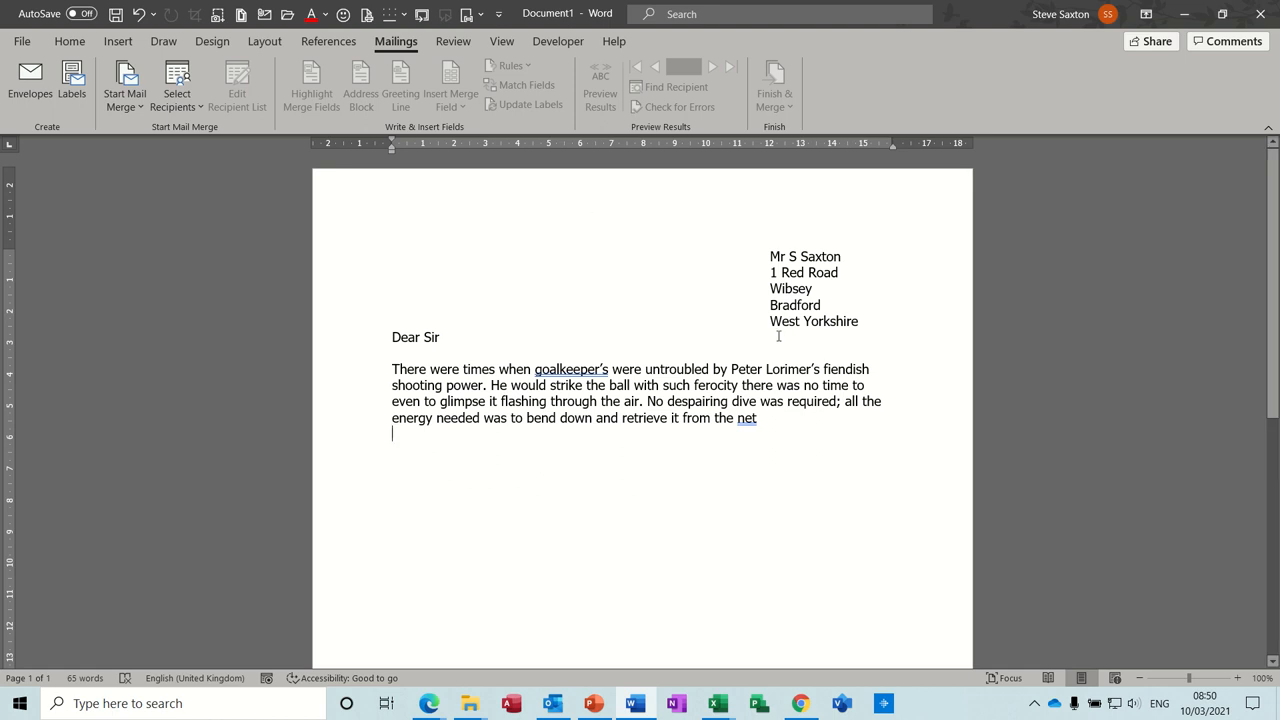
{"action": "mouse_move", "coordinate": [694, 252]}
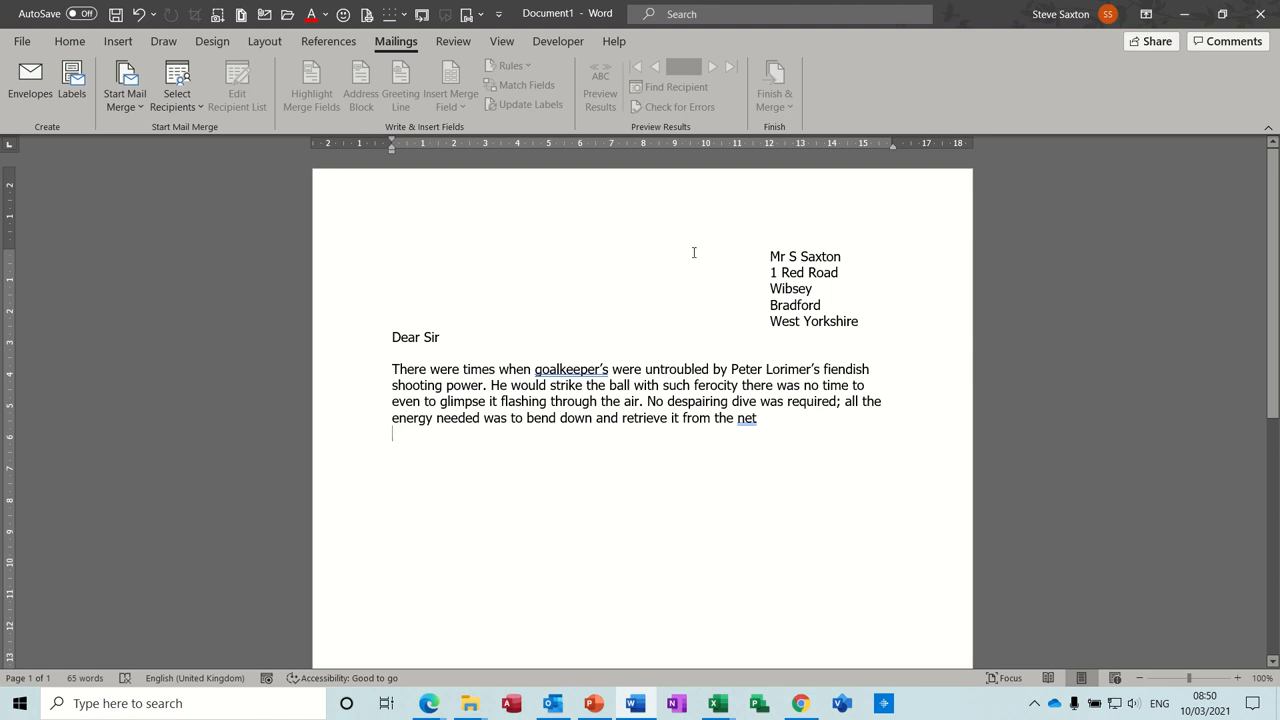
{"action": "mouse_move", "coordinate": [782, 300]}
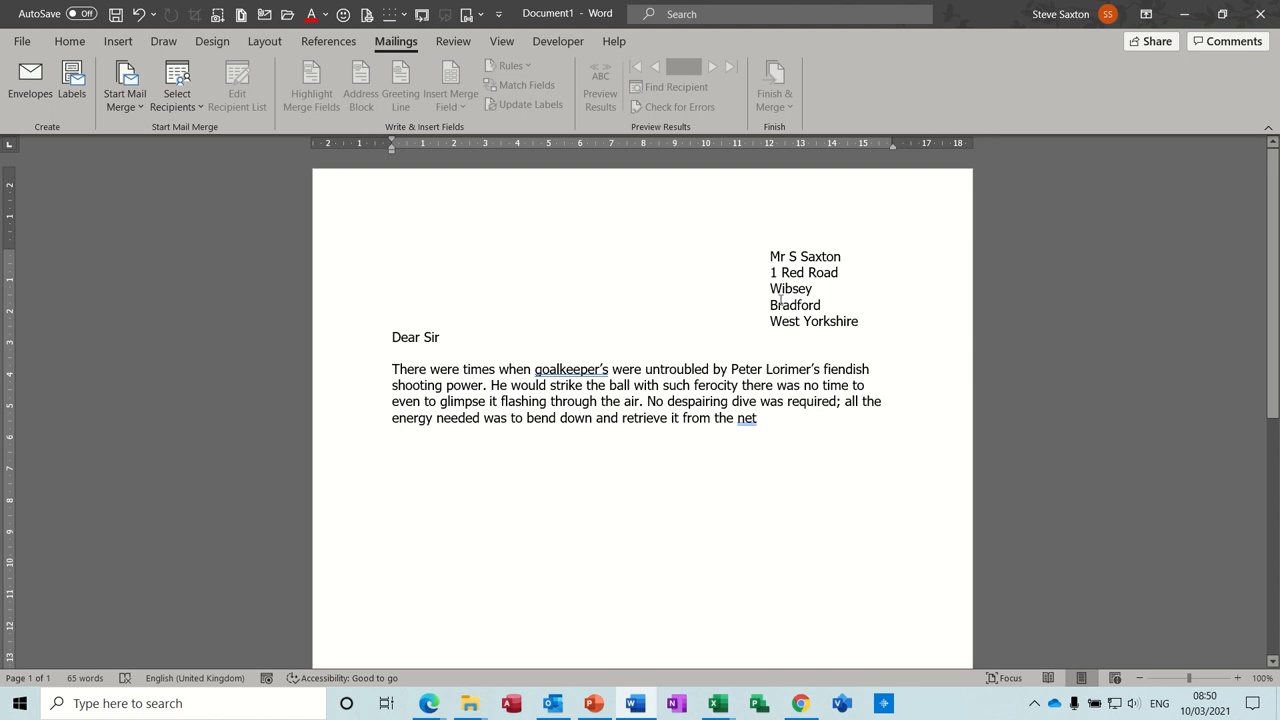
{"action": "mouse_move", "coordinate": [752, 276]}
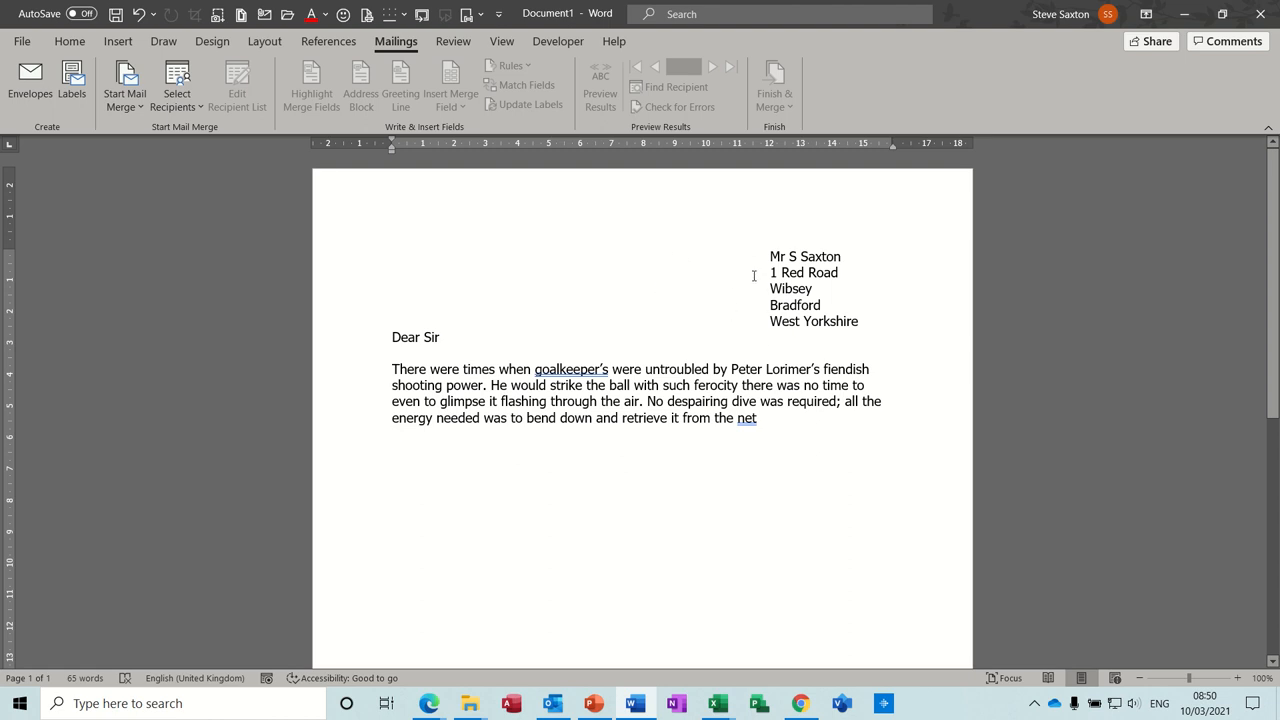
{"action": "mouse_move", "coordinate": [236, 136]}
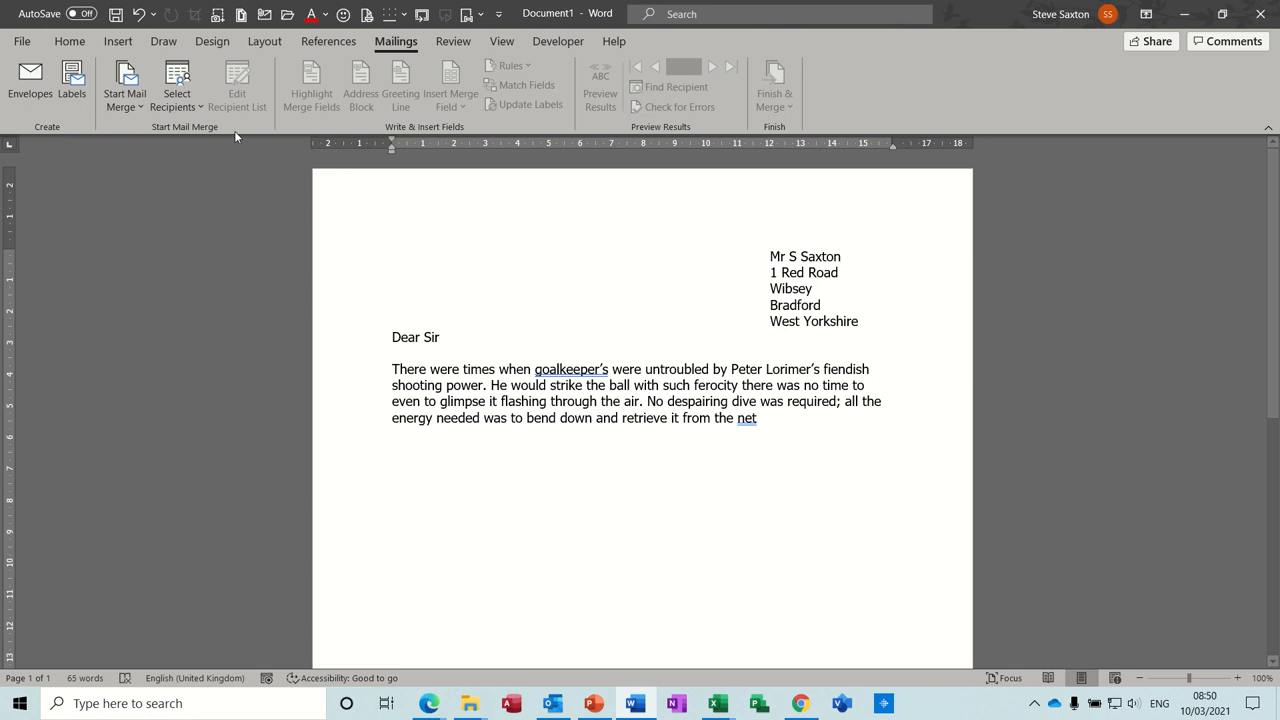
{"action": "left_click", "coordinate": [68, 40]}
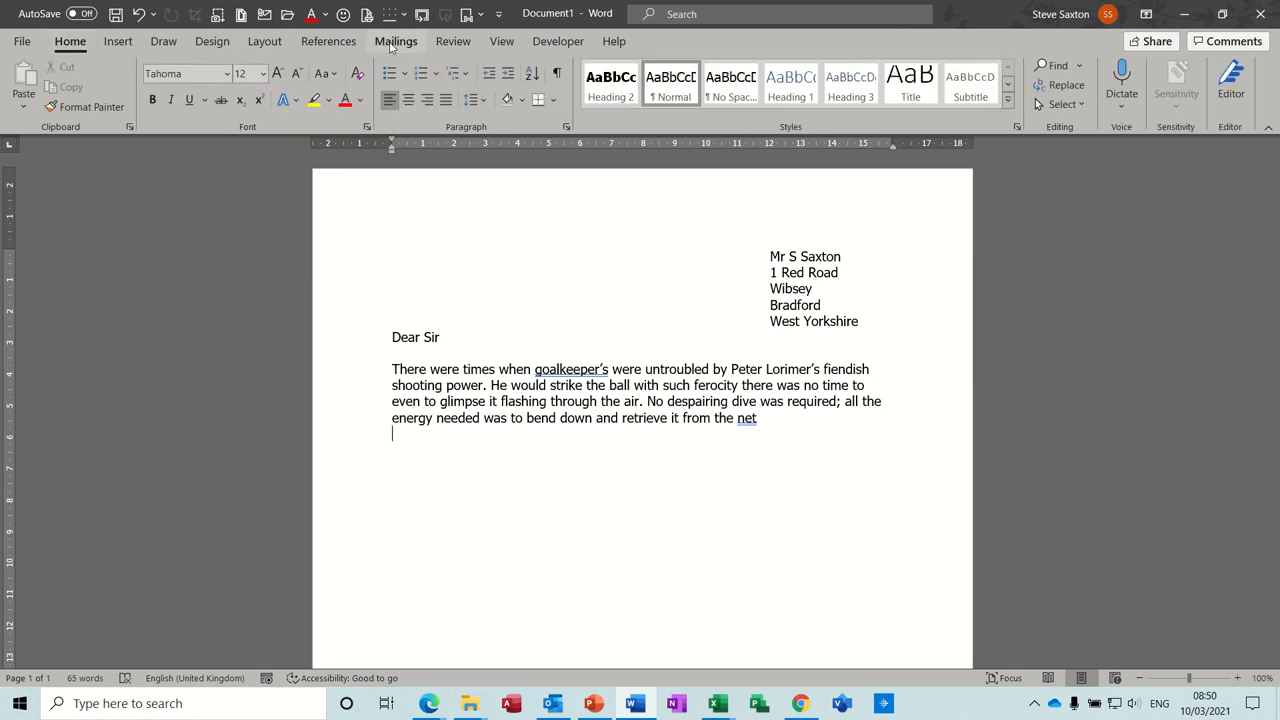
{"action": "left_click", "coordinate": [396, 40]}
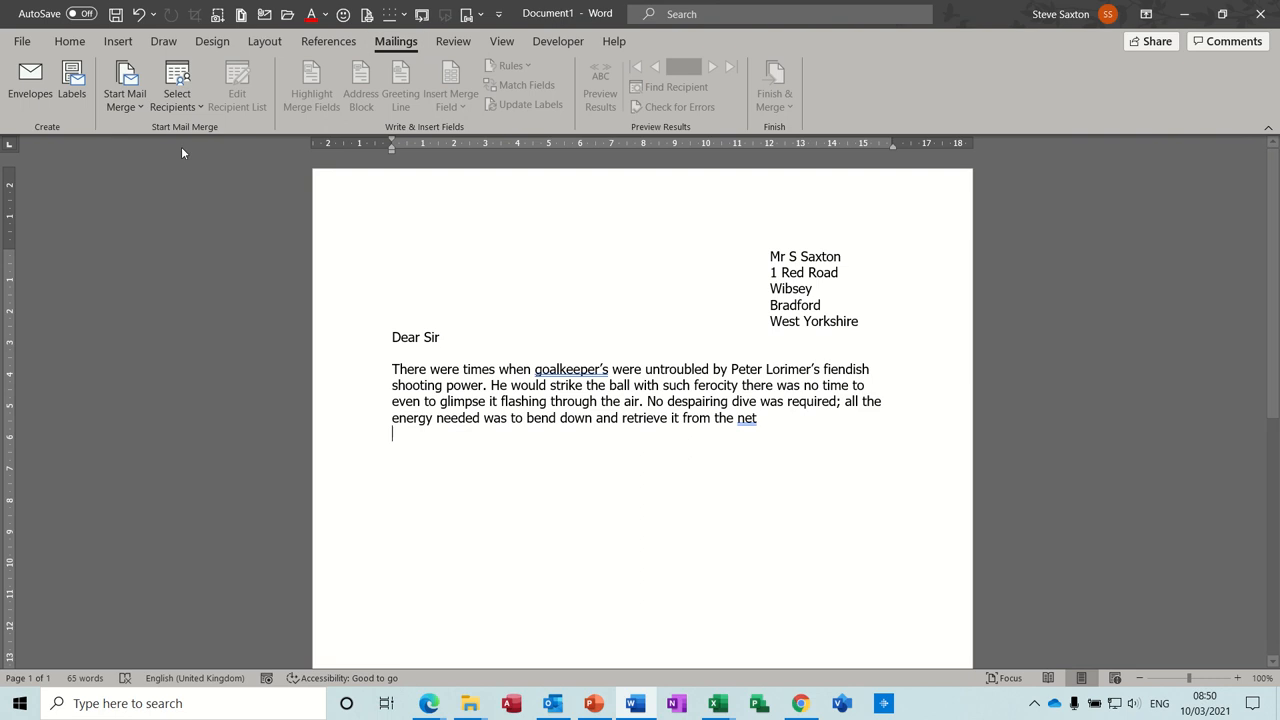
{"action": "mouse_move", "coordinate": [424, 118]}
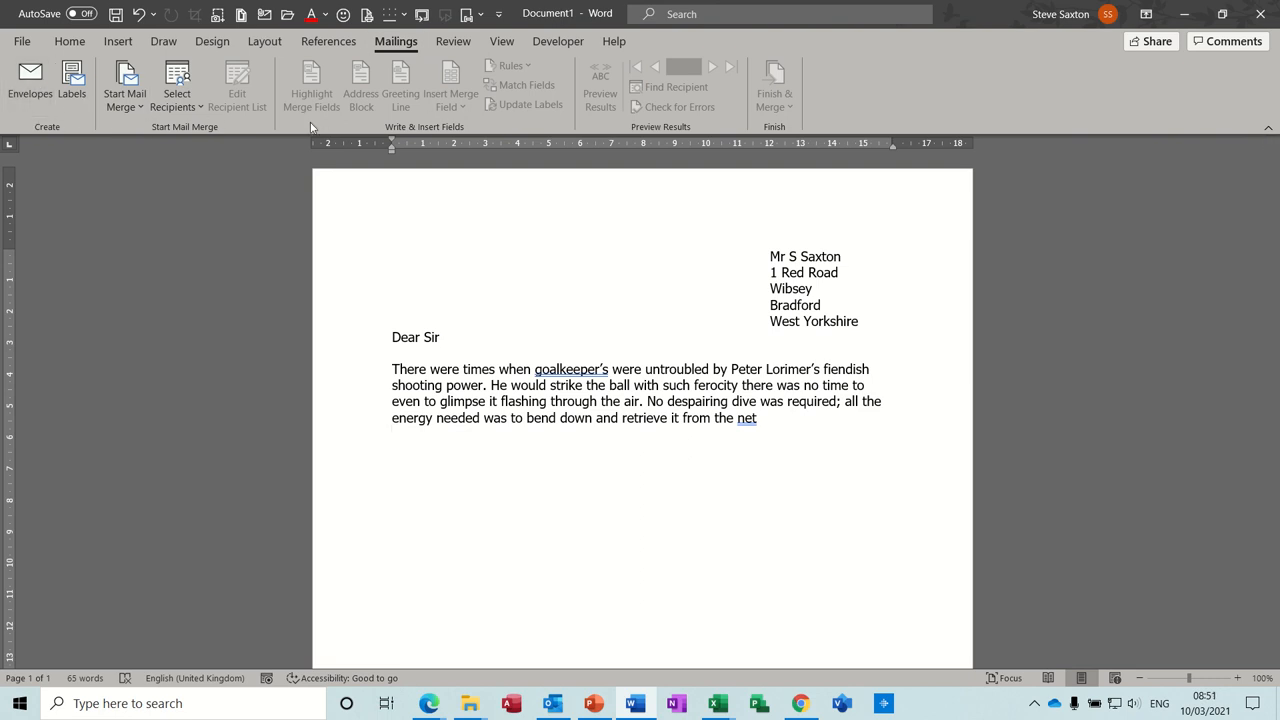
{"action": "mouse_move", "coordinate": [184, 132]}
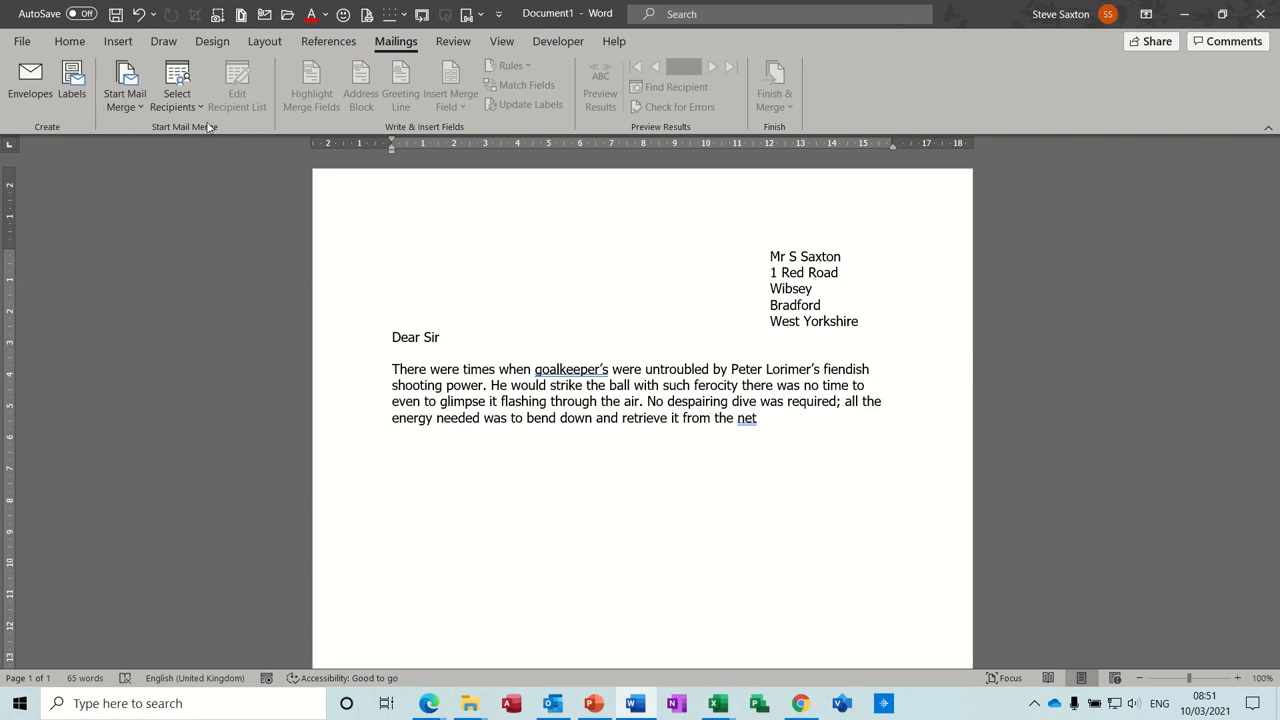
{"action": "key", "text": "enter"}
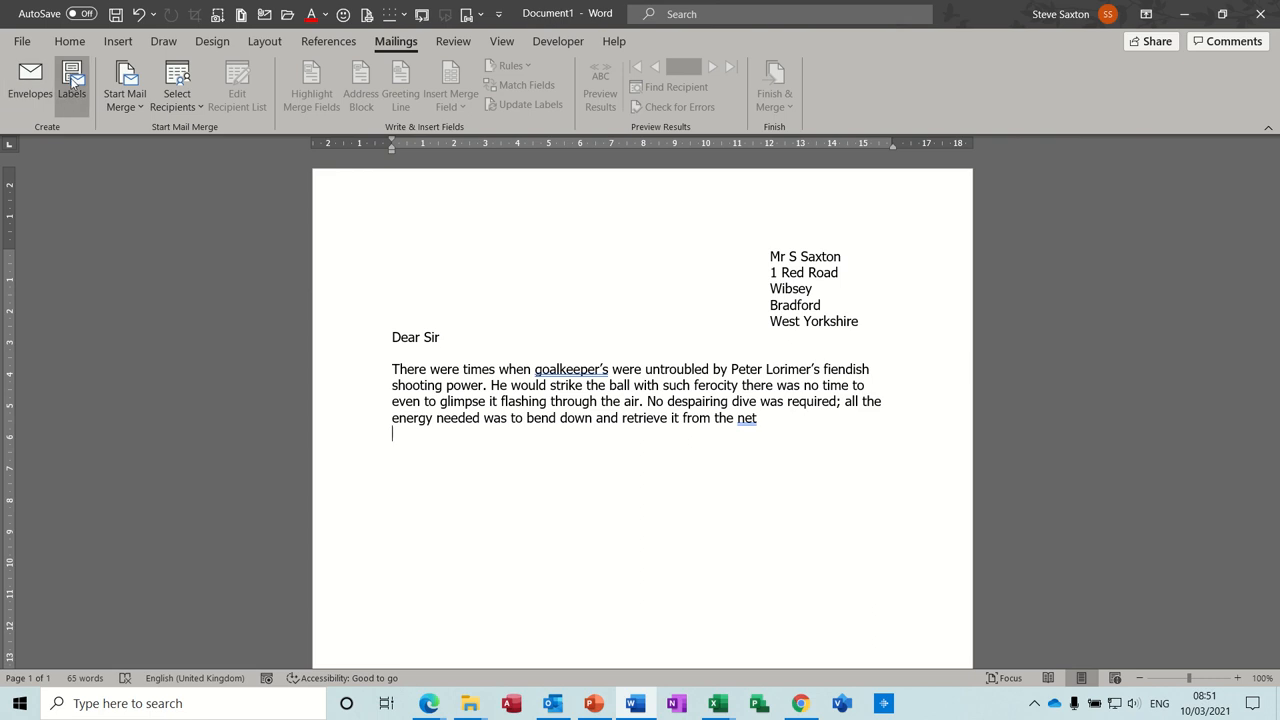
{"action": "mouse_move", "coordinate": [64, 104]}
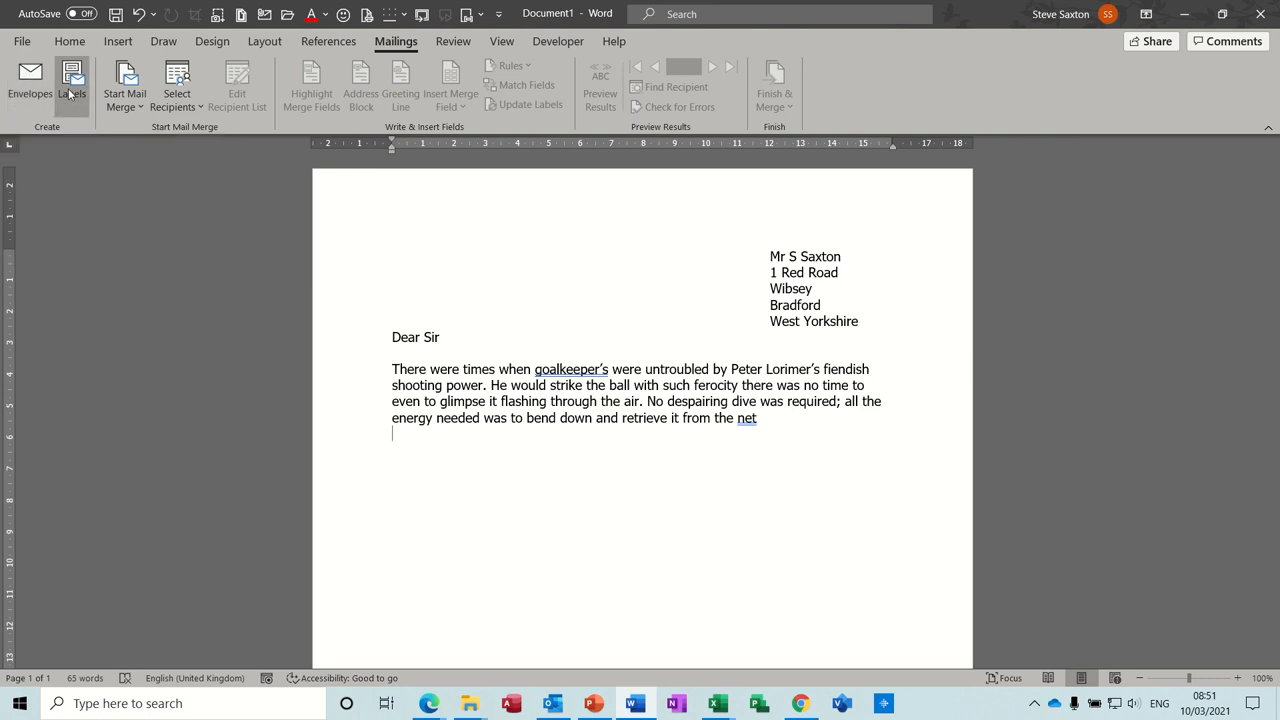
{"action": "mouse_move", "coordinate": [640, 268]}
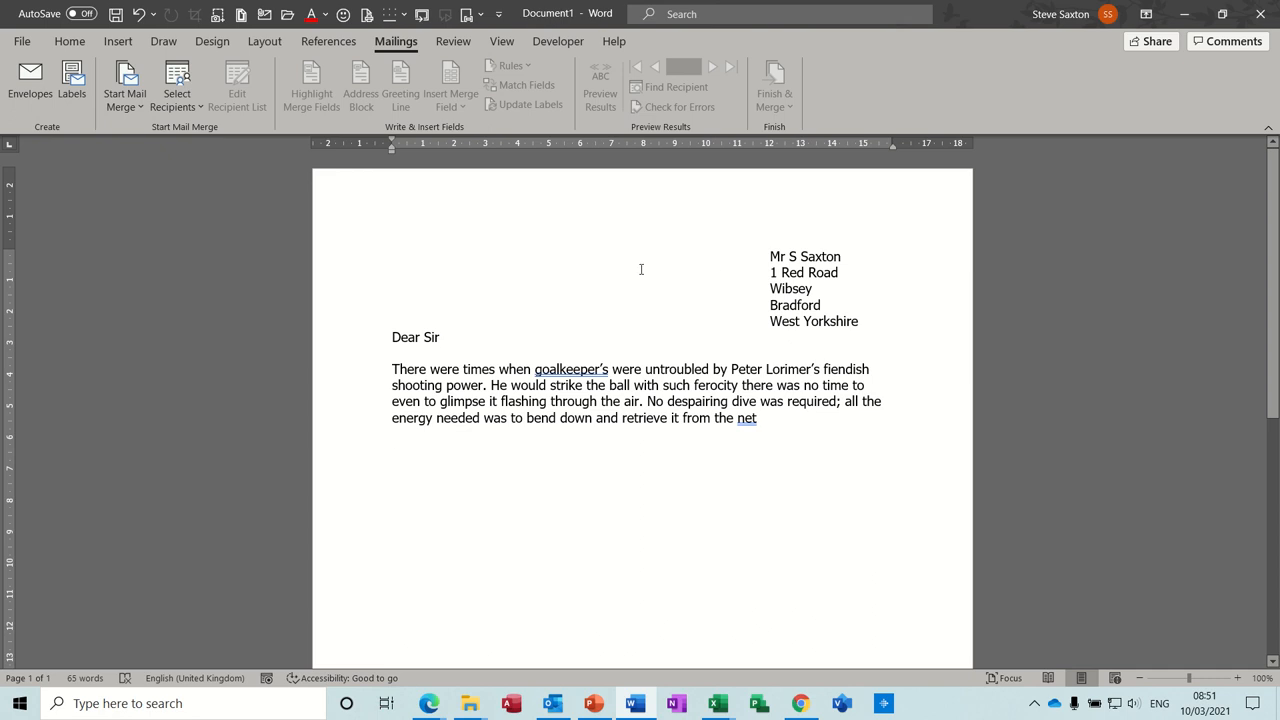
{"action": "mouse_move", "coordinate": [352, 250]}
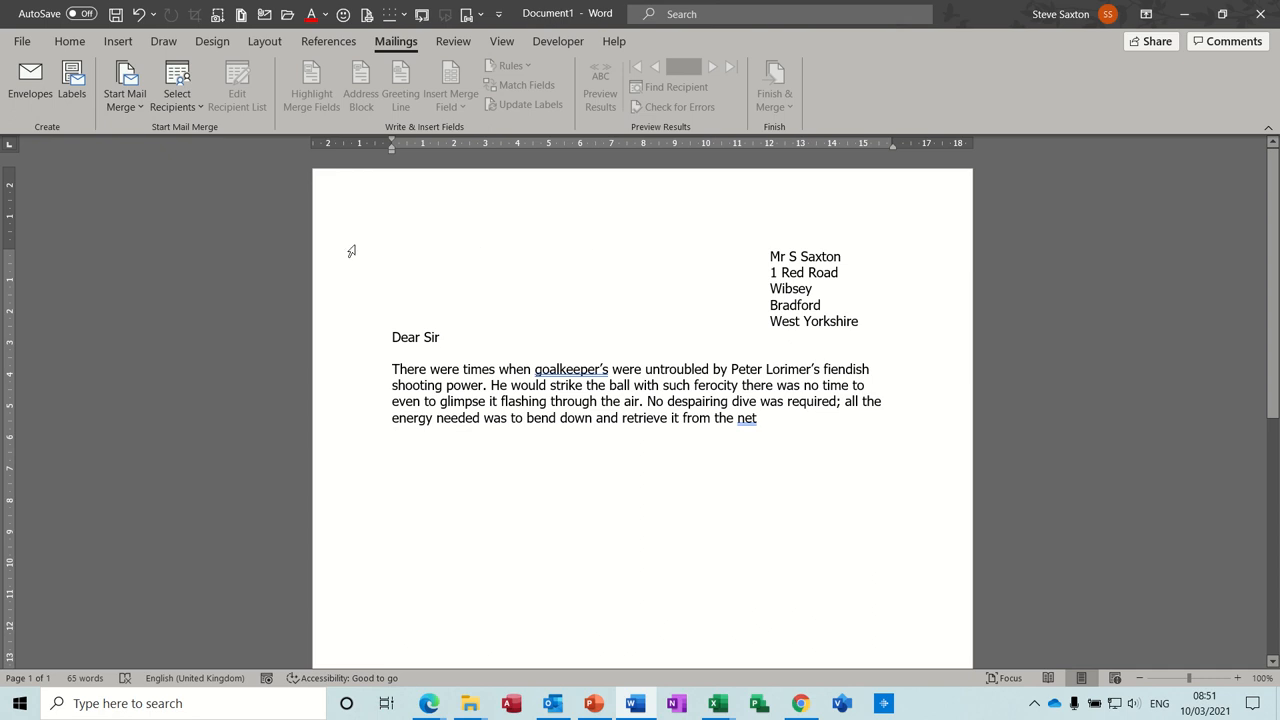
Step: Select the recipient address block and start an envelope from it
{"action": "left_click_drag", "start_coordinate": [770, 256], "coordinate": [858, 320]}
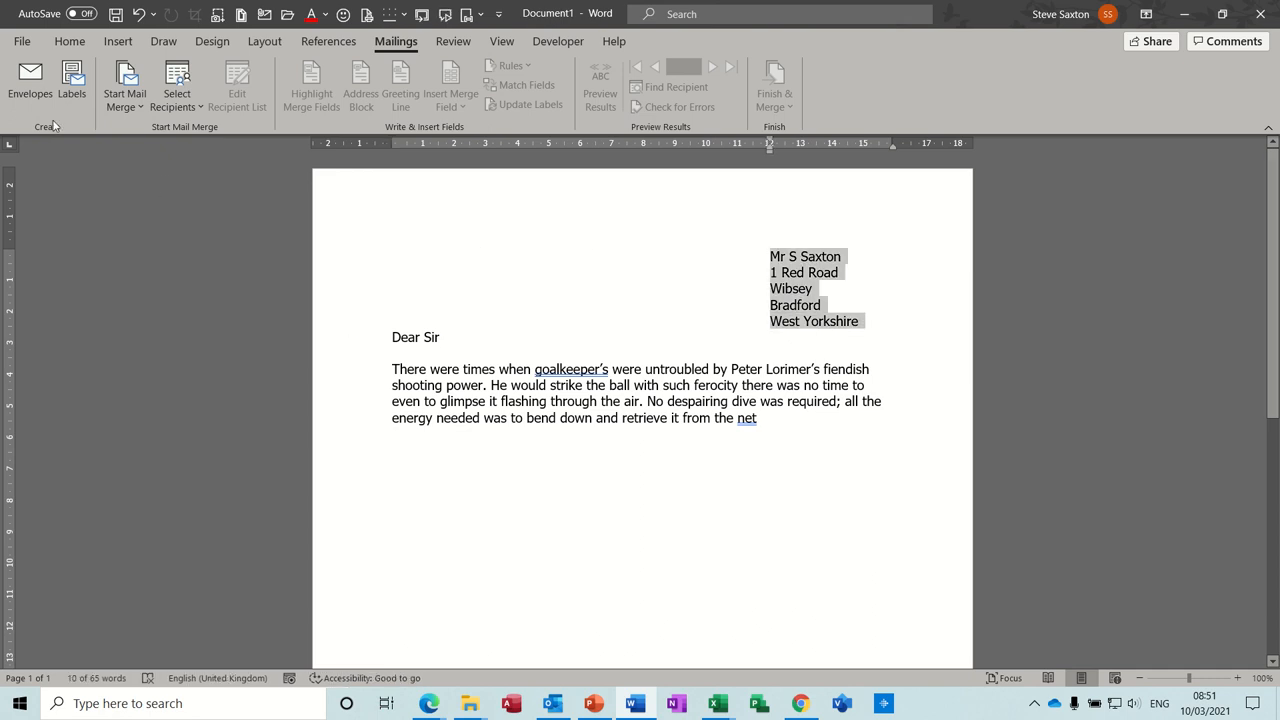
{"action": "left_click", "coordinate": [28, 80]}
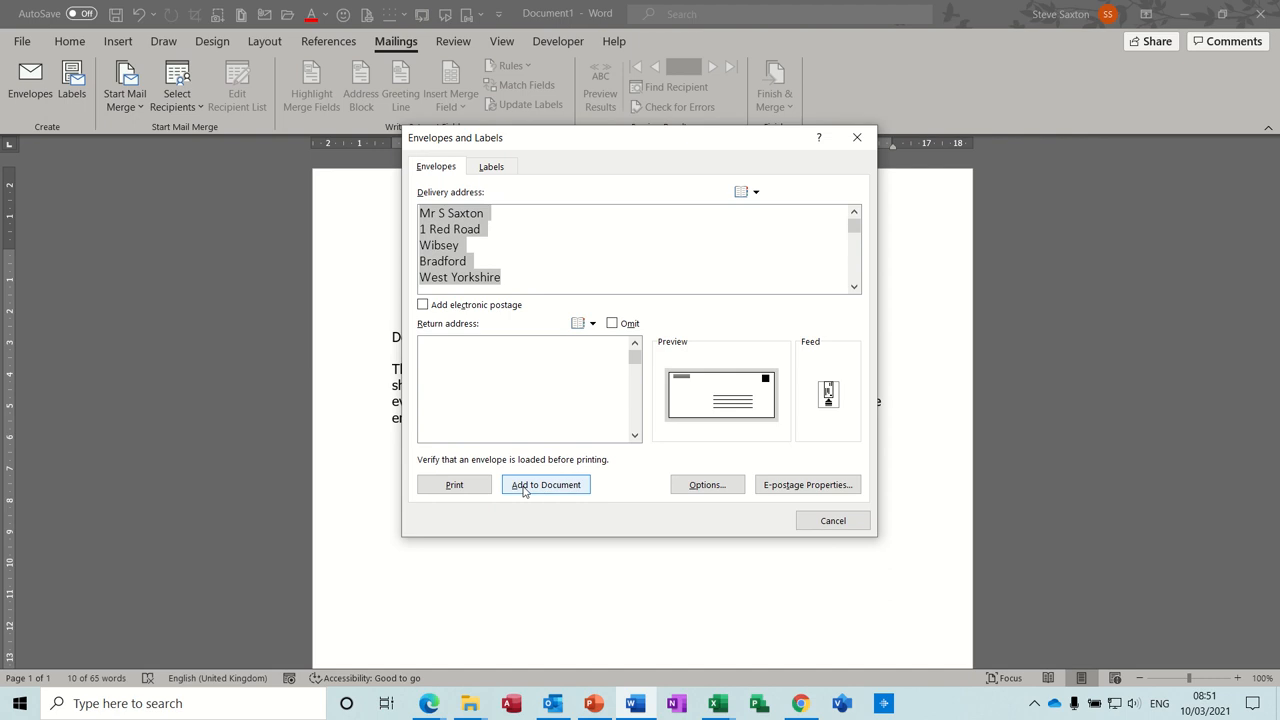
{"action": "mouse_move", "coordinate": [540, 490]}
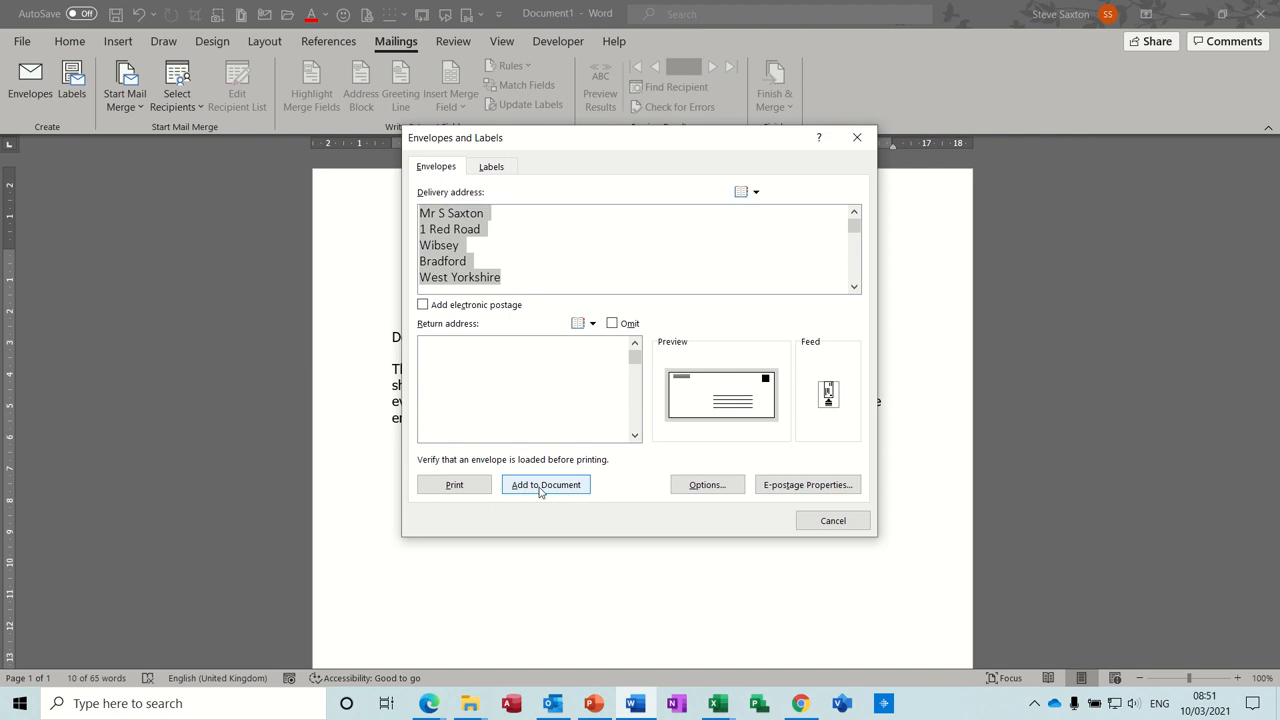
{"action": "mouse_move", "coordinate": [708, 484]}
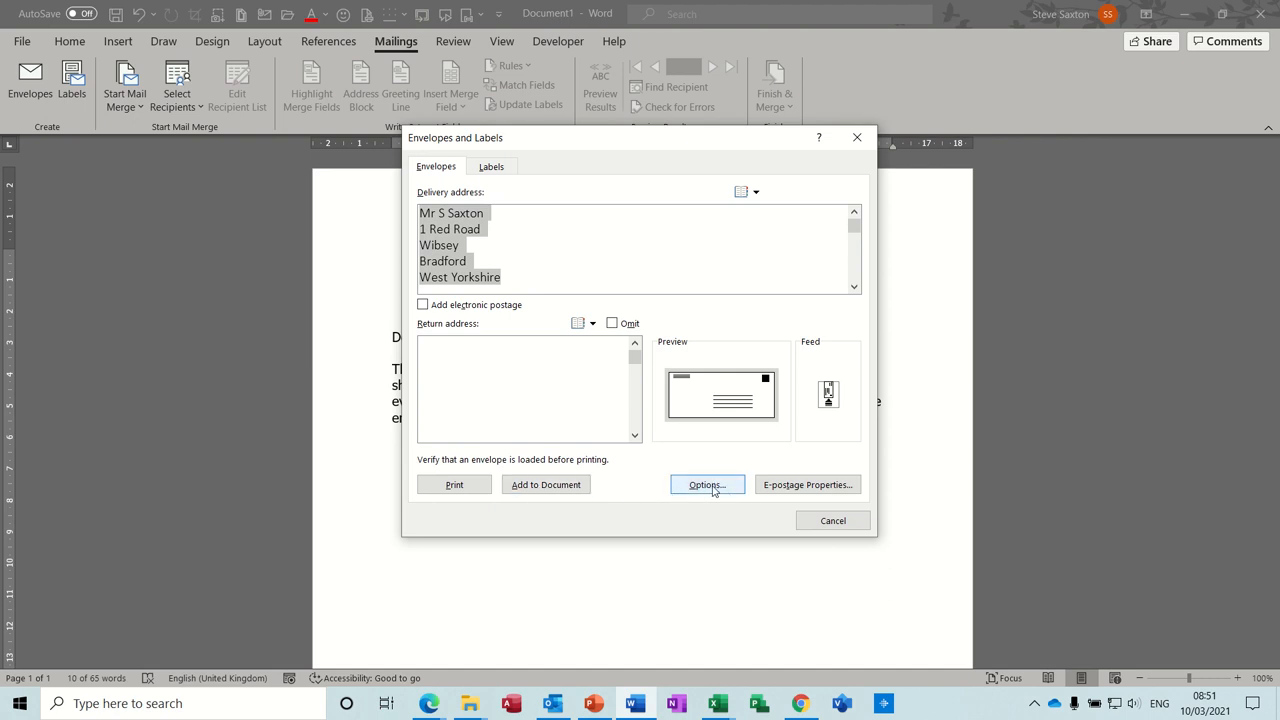
{"action": "left_click", "coordinate": [706, 484]}
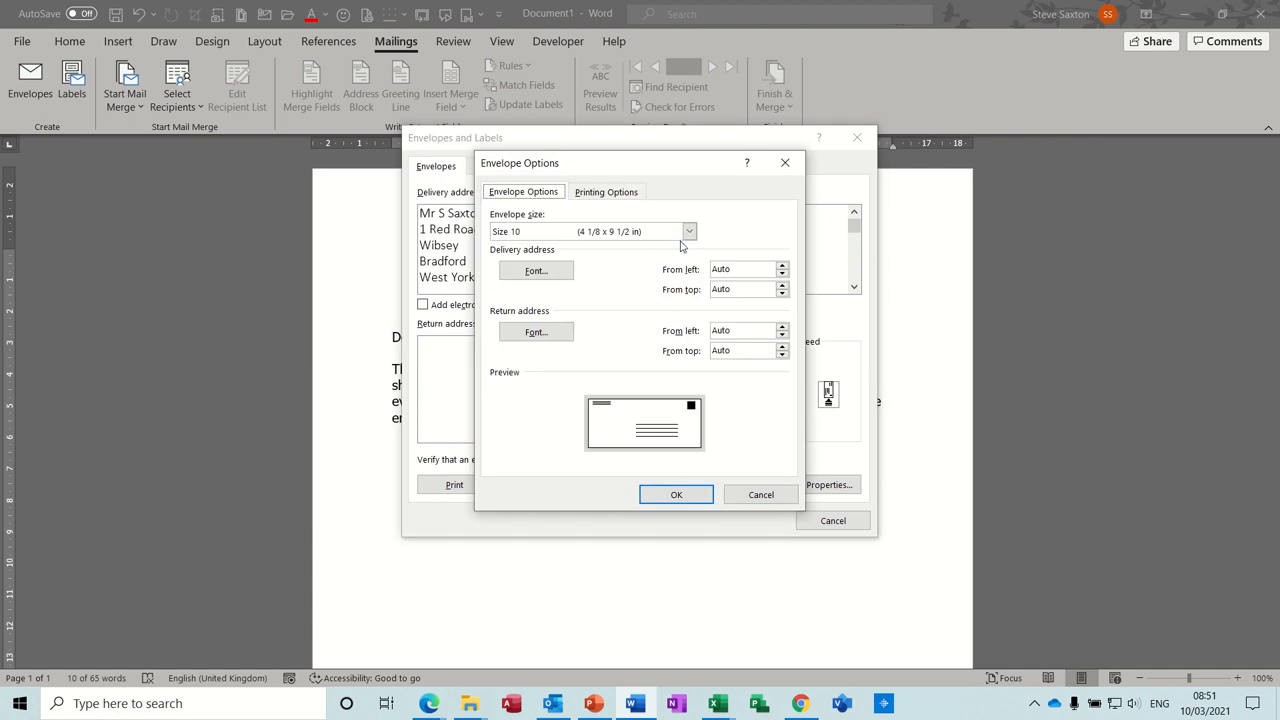
{"action": "left_click", "coordinate": [688, 232]}
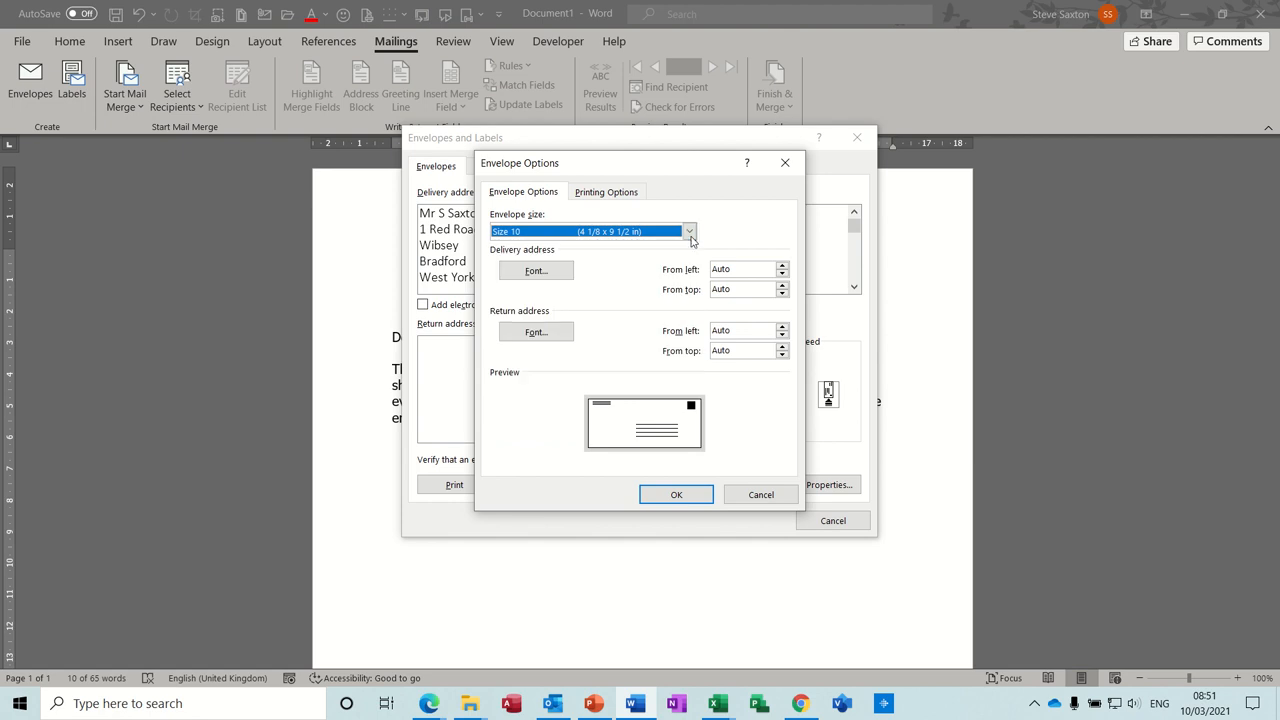
{"action": "mouse_move", "coordinate": [676, 440]}
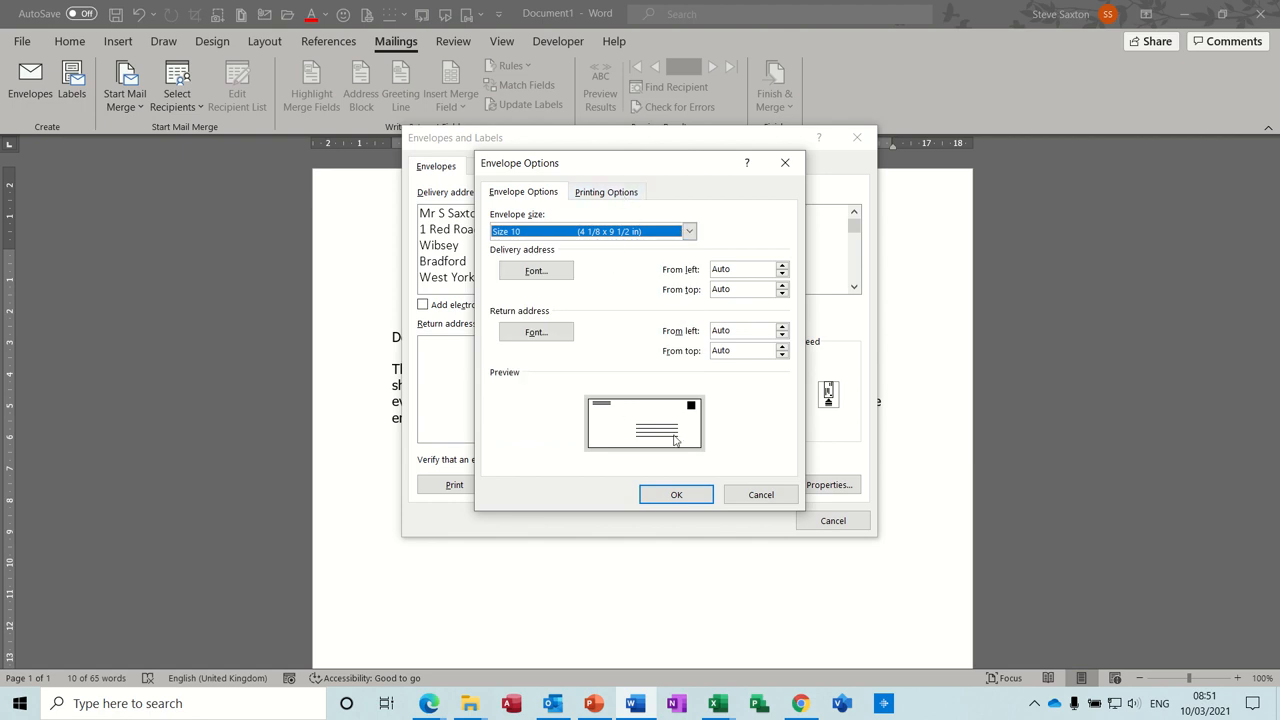
{"action": "left_click", "coordinate": [676, 496]}
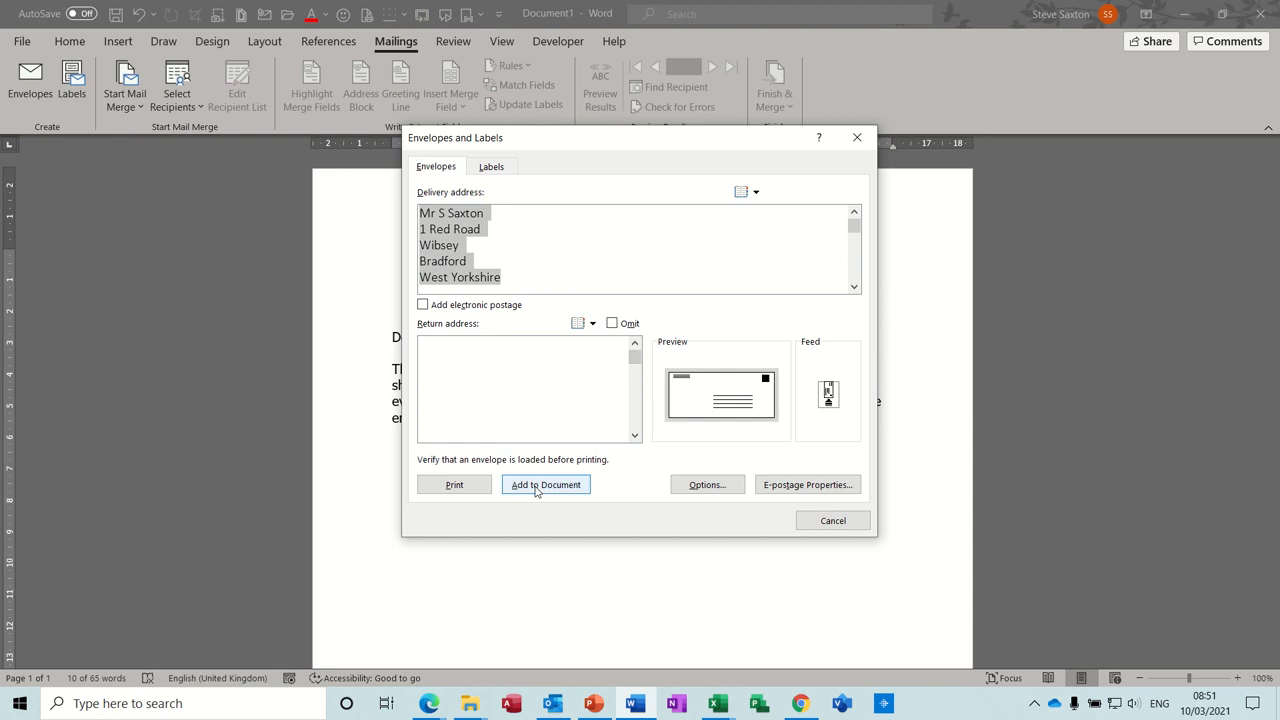
Step: Add the addressed envelope to the document as a page ahead of the letter
{"action": "left_click", "coordinate": [544, 484]}
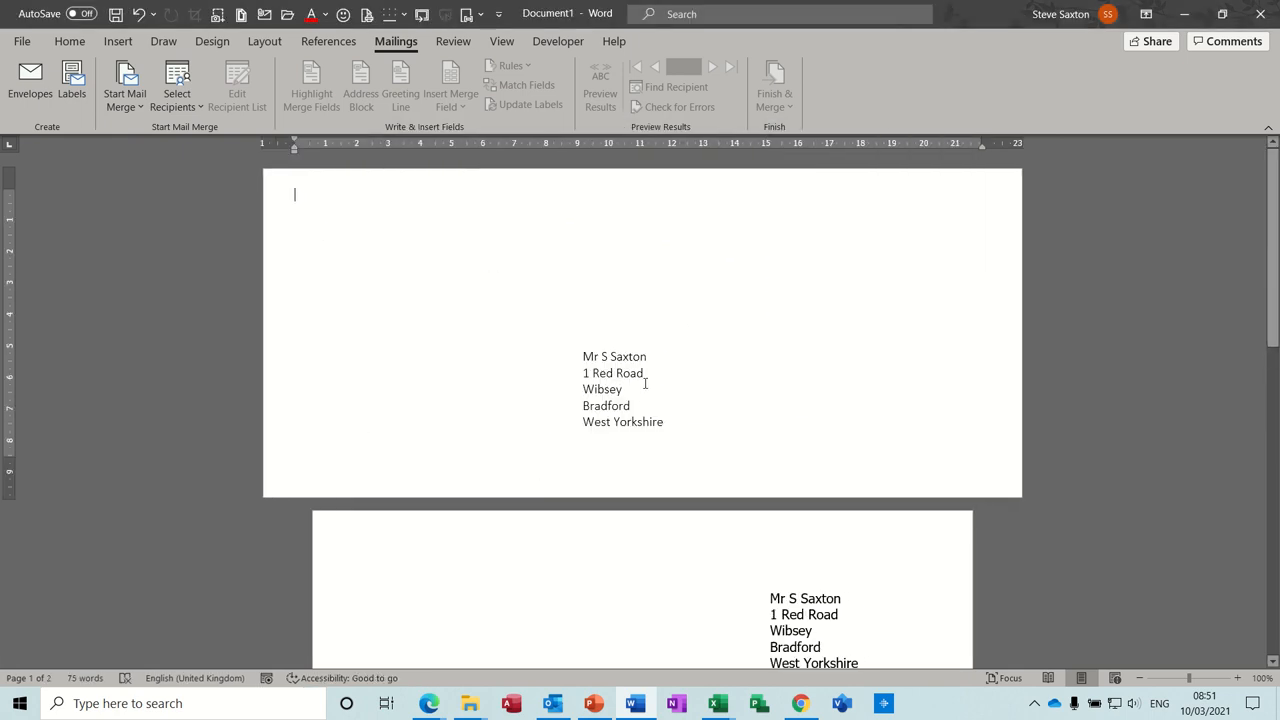
{"action": "left_click", "coordinate": [614, 374]}
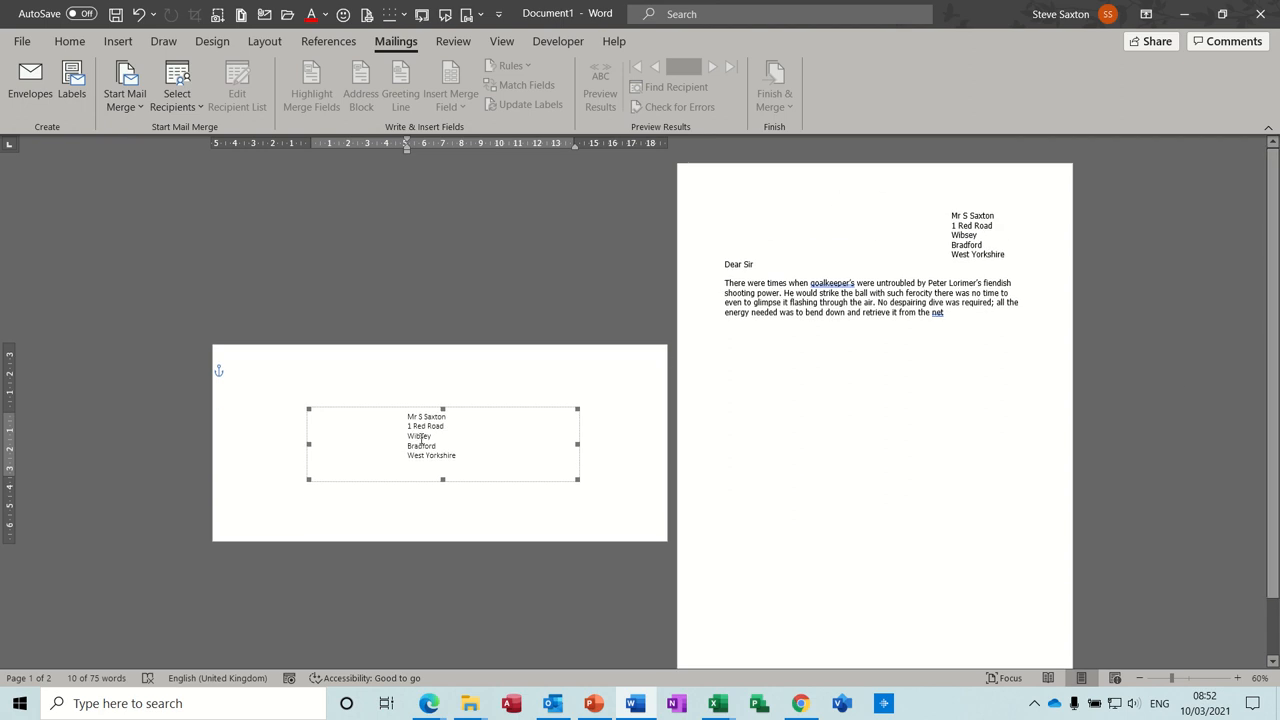
{"action": "mouse_move", "coordinate": [378, 384]}
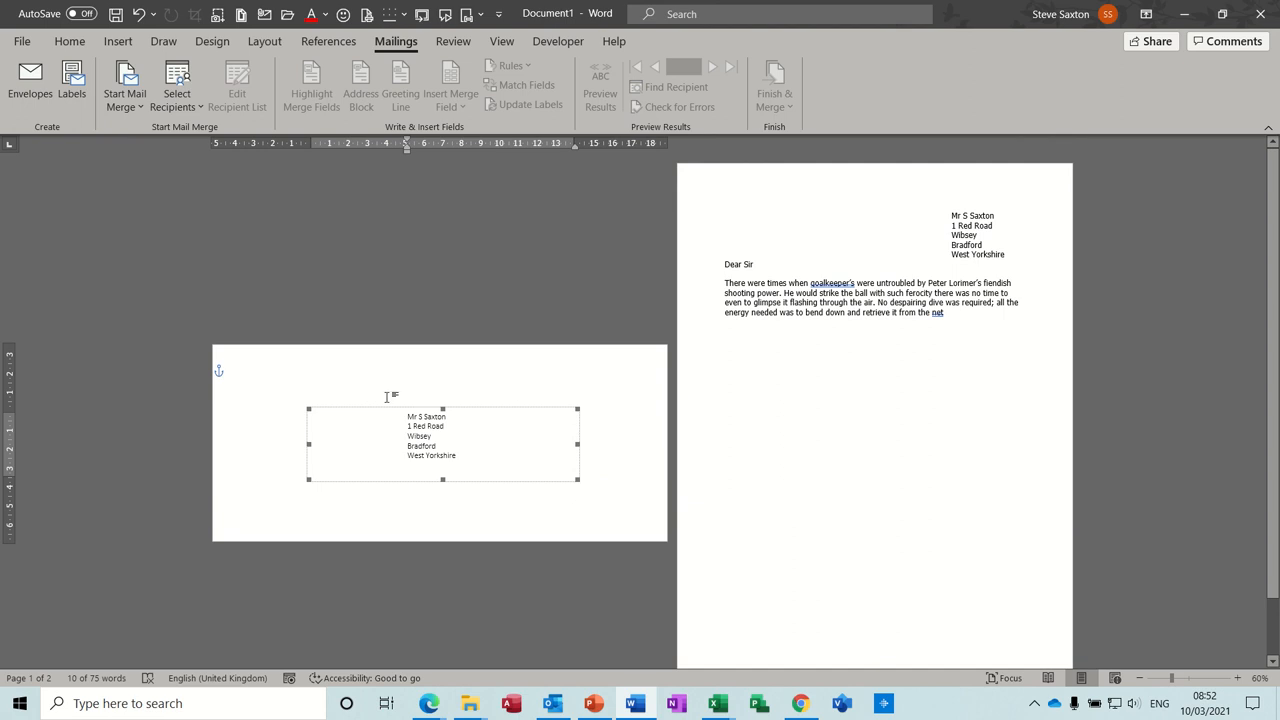
{"action": "mouse_move", "coordinate": [808, 388]}
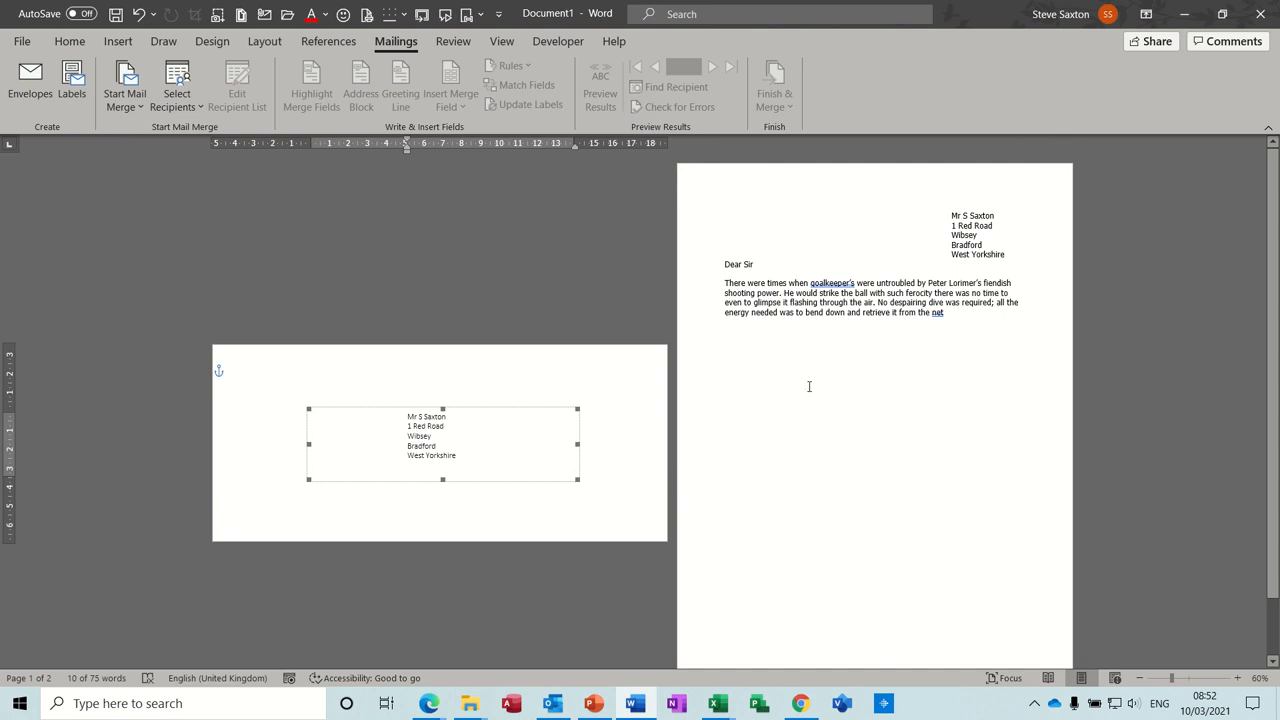
{"action": "mouse_move", "coordinate": [896, 248]}
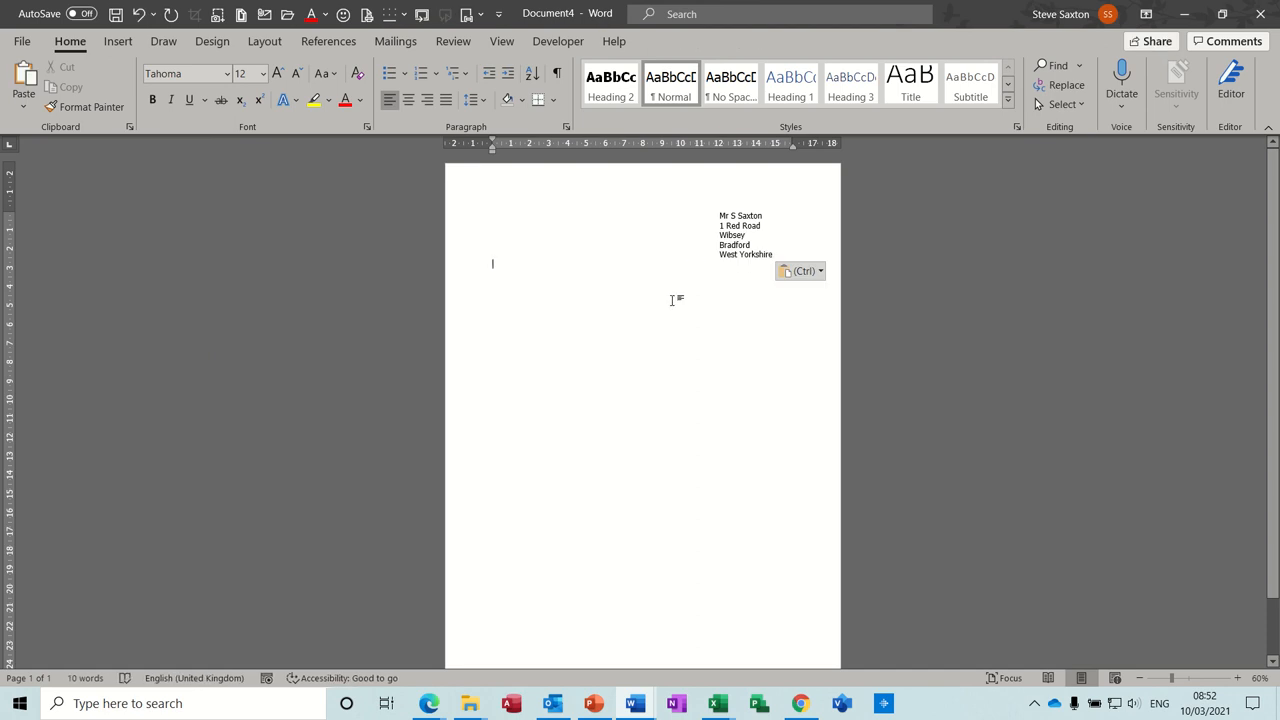
Step: Insert the 'Intro' AutoText goalkeeper paragraph and complete the greeting as 'Dear Sir'
{"action": "type", "text": "Dear"}
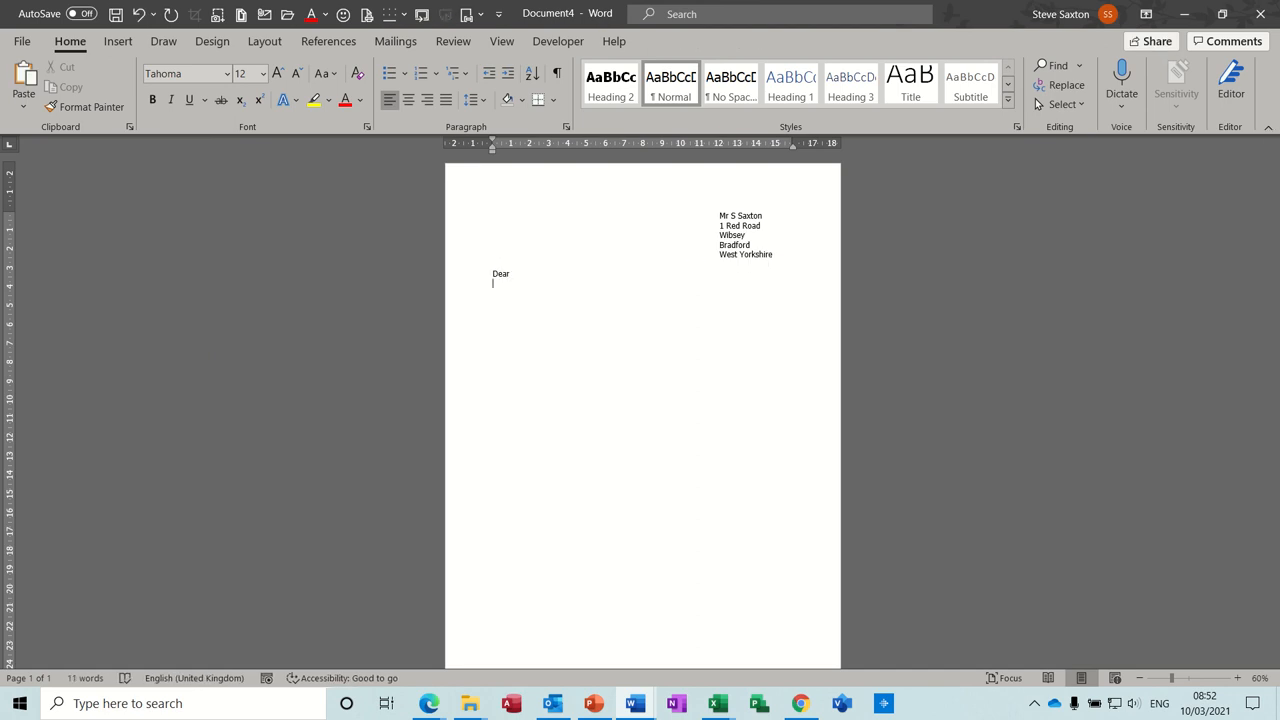
{"action": "type", "text": "Intro"}
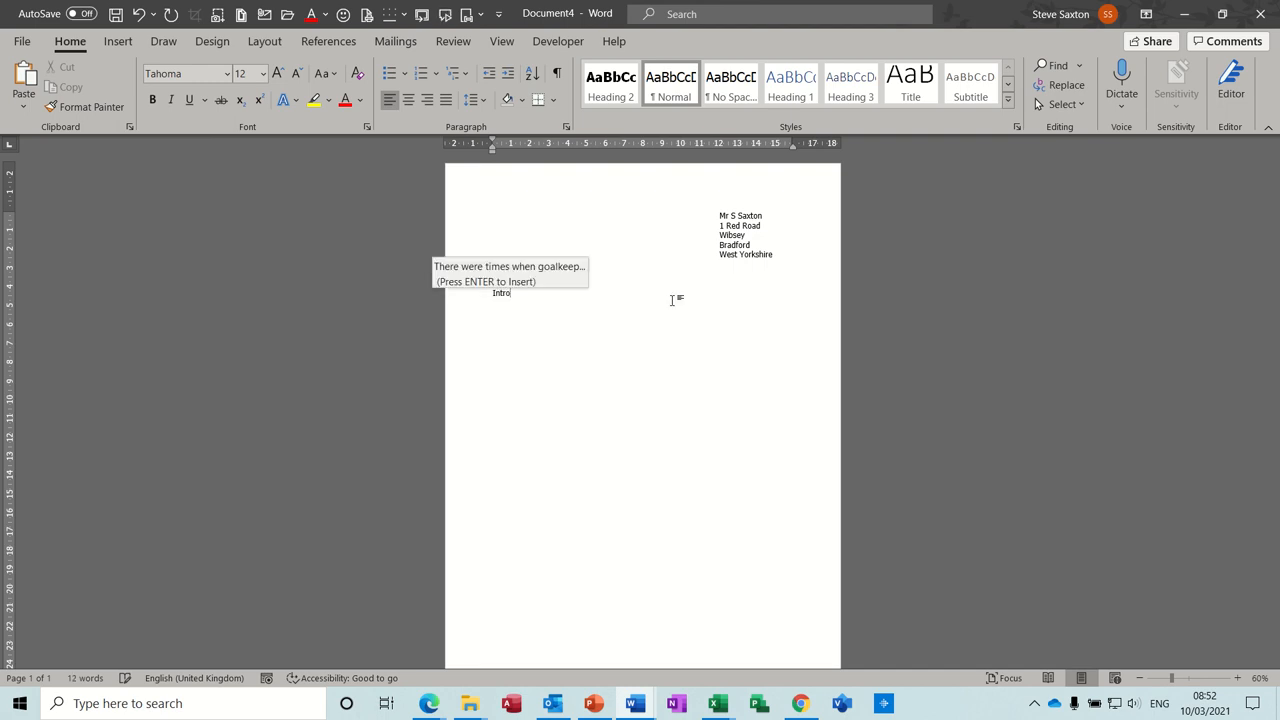
{"action": "key", "text": "enter"}
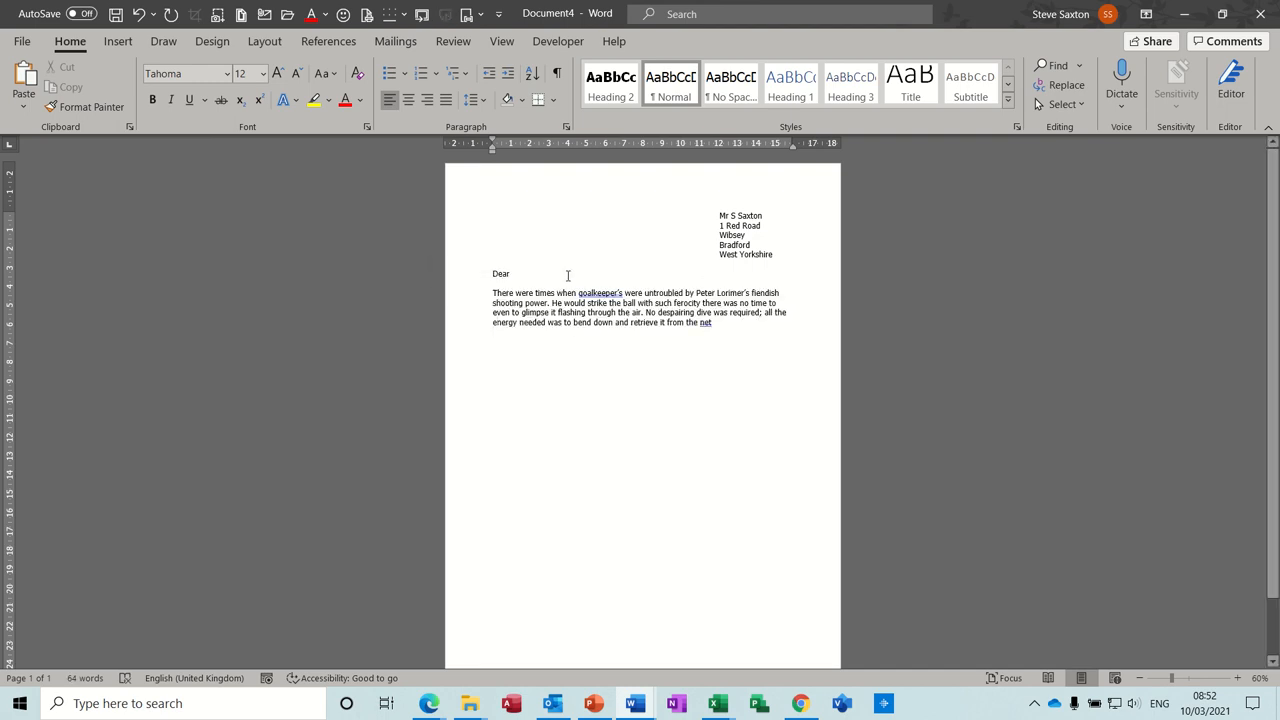
{"action": "type", "text": "S"}
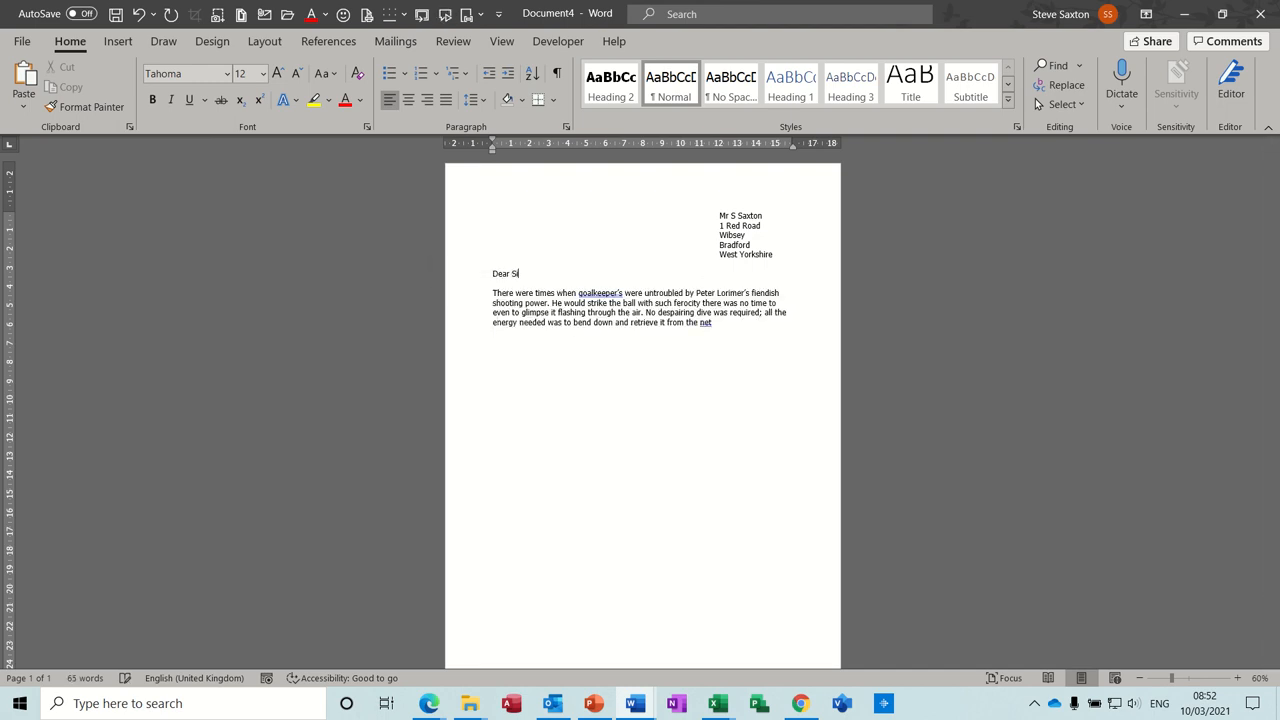
{"action": "type", "text": "ir"}
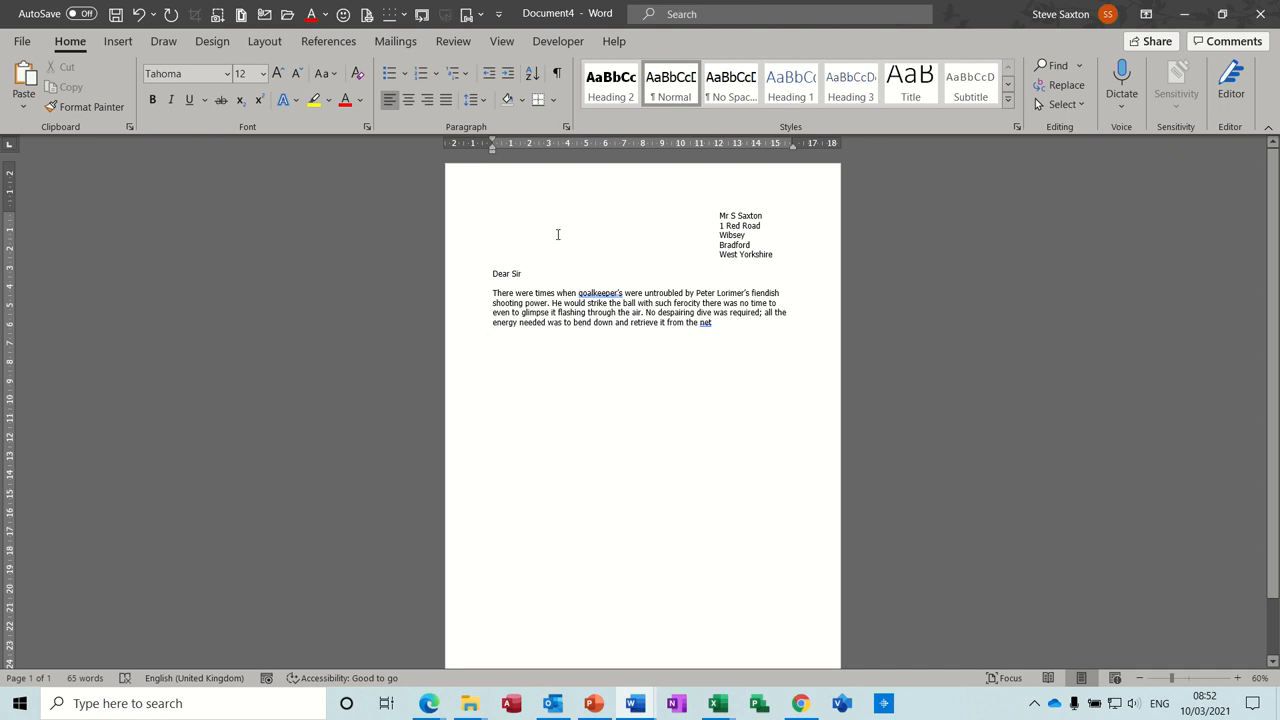
Step: Bring up the Mailings tools for the recreated letter
{"action": "left_click", "coordinate": [396, 40]}
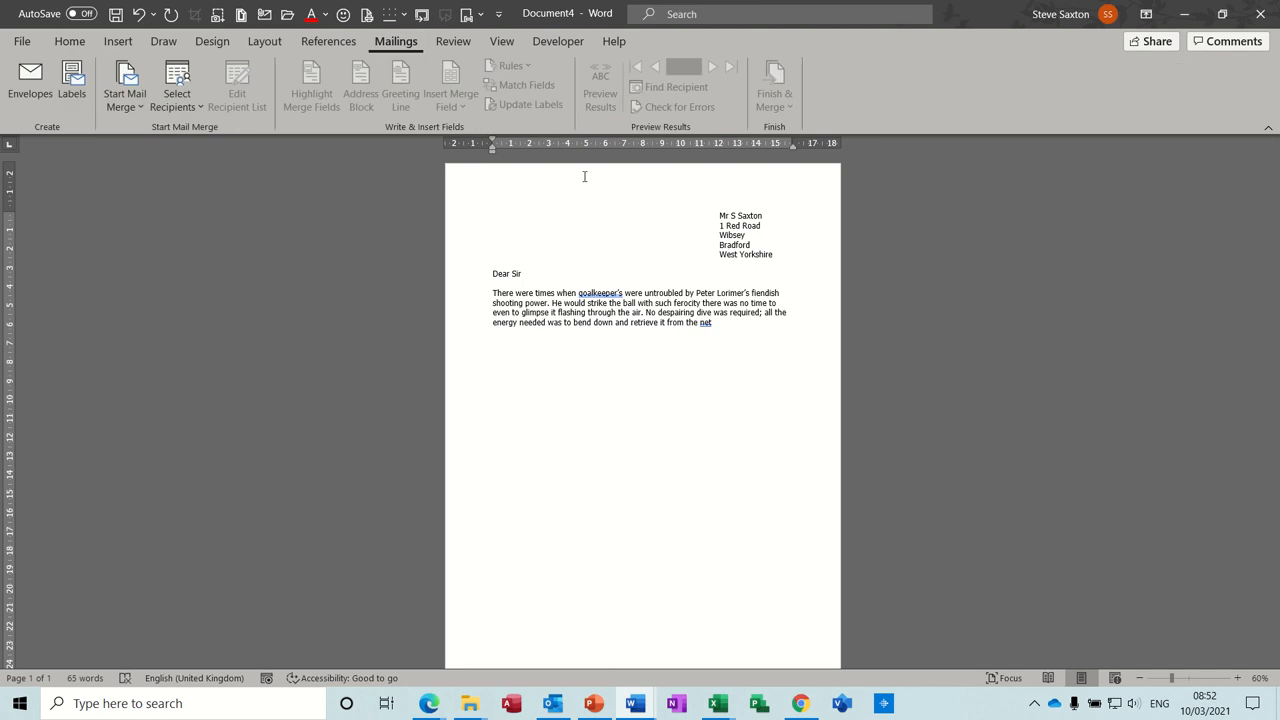
{"action": "mouse_move", "coordinate": [510, 224]}
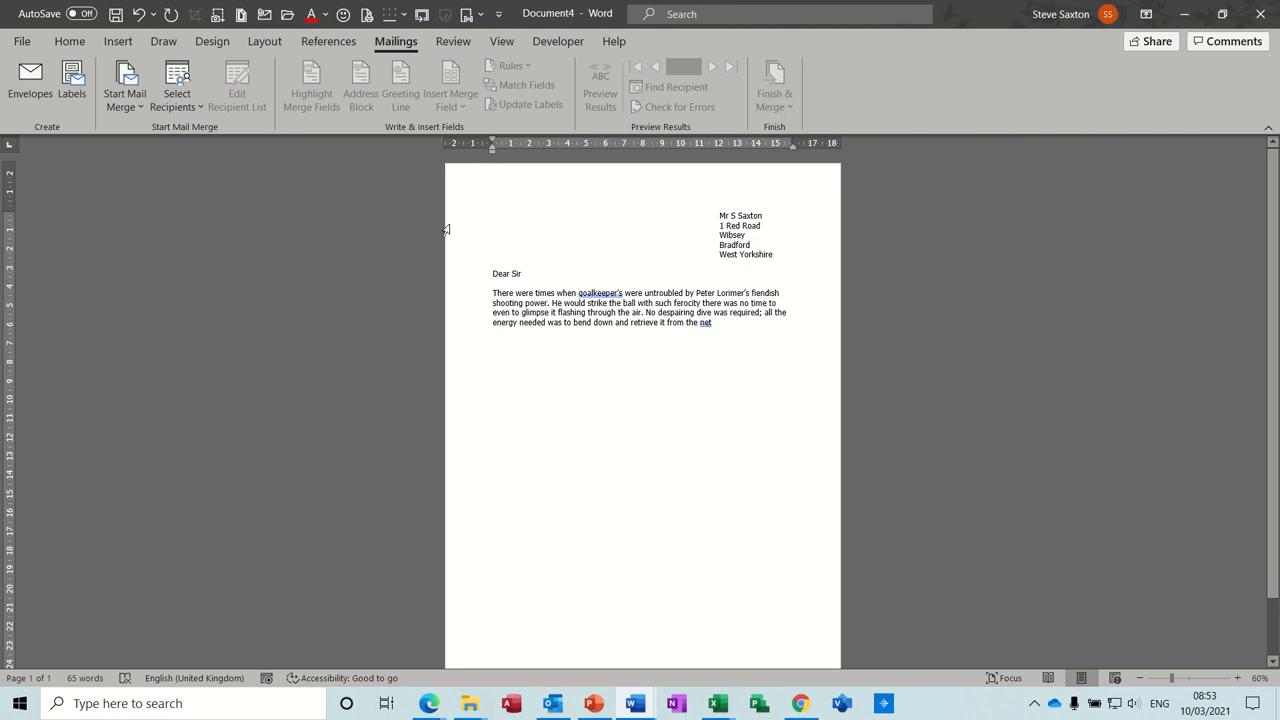
{"action": "mouse_move", "coordinate": [672, 216]}
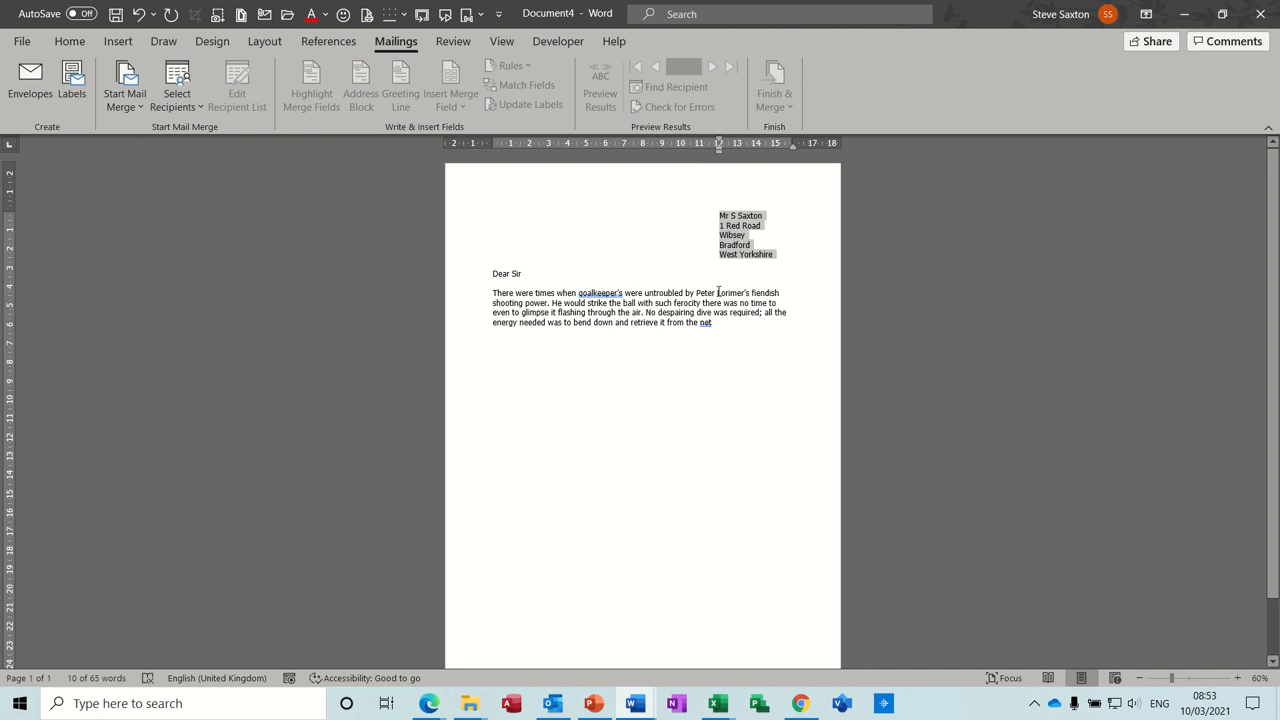
{"action": "mouse_move", "coordinate": [674, 400]}
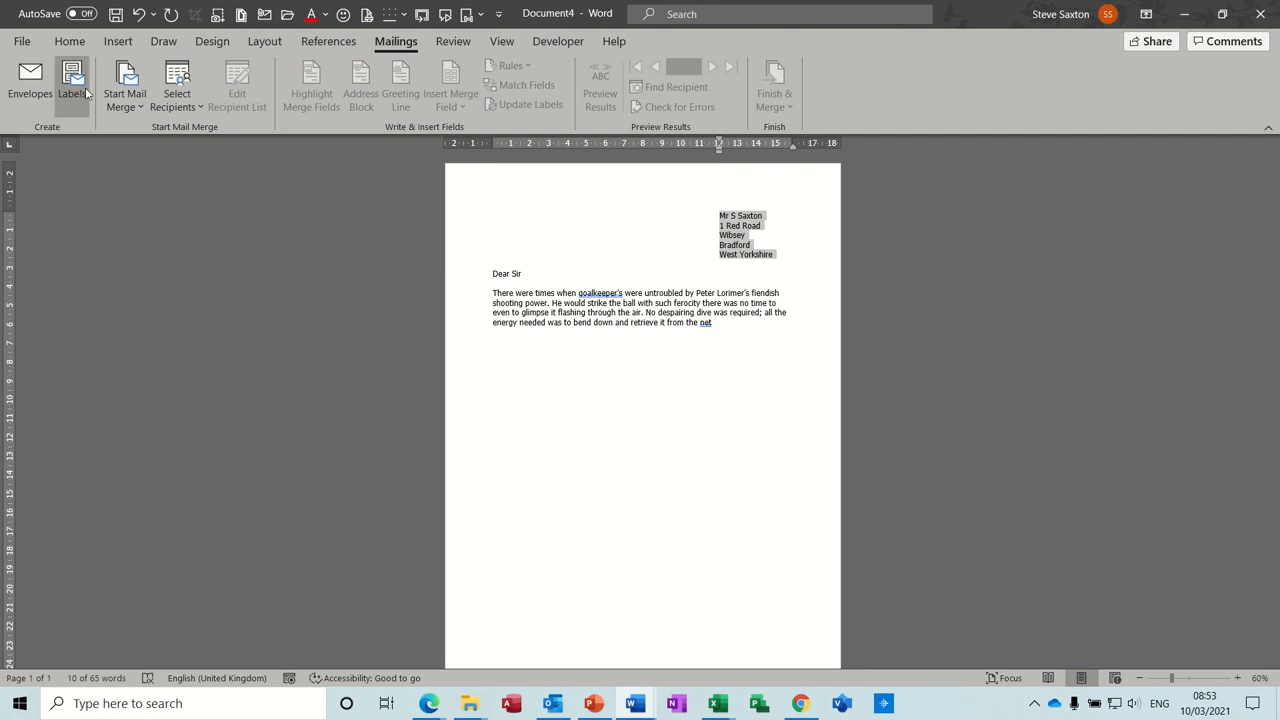
Step: Start Labels from the selected address, glancing at the Envelopes settings and back
{"action": "left_click", "coordinate": [72, 84]}
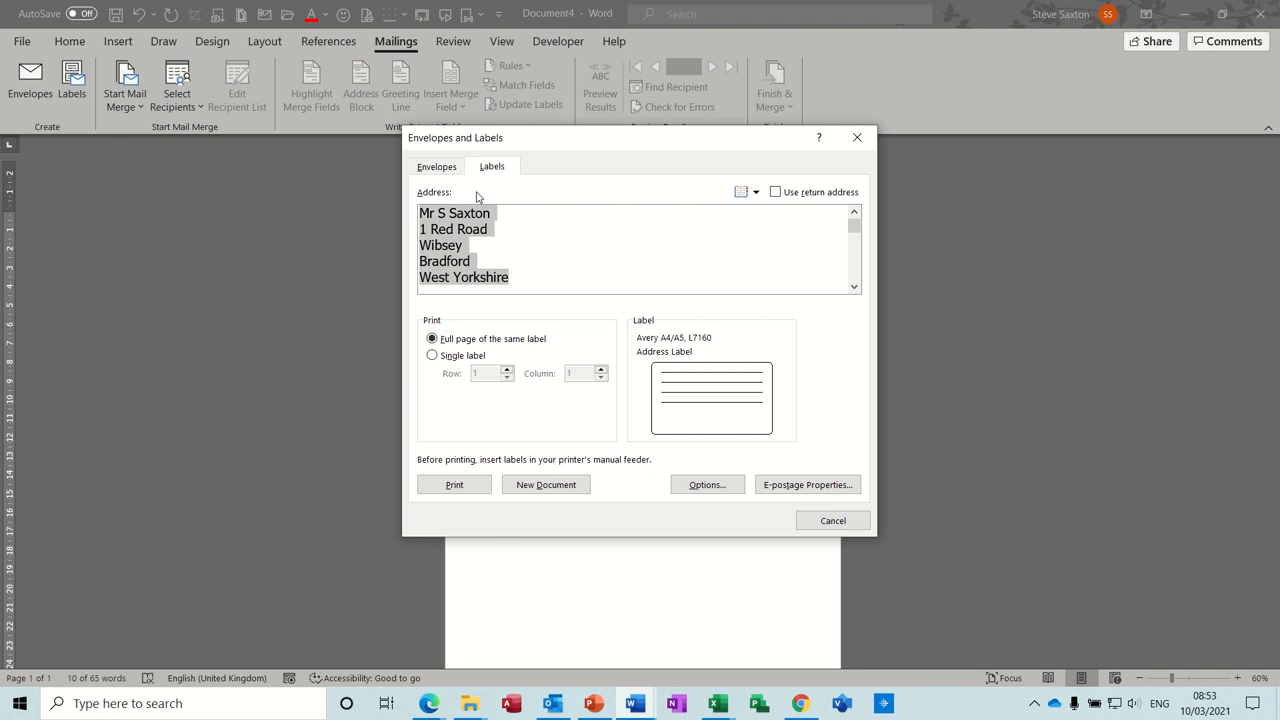
{"action": "left_click", "coordinate": [436, 166]}
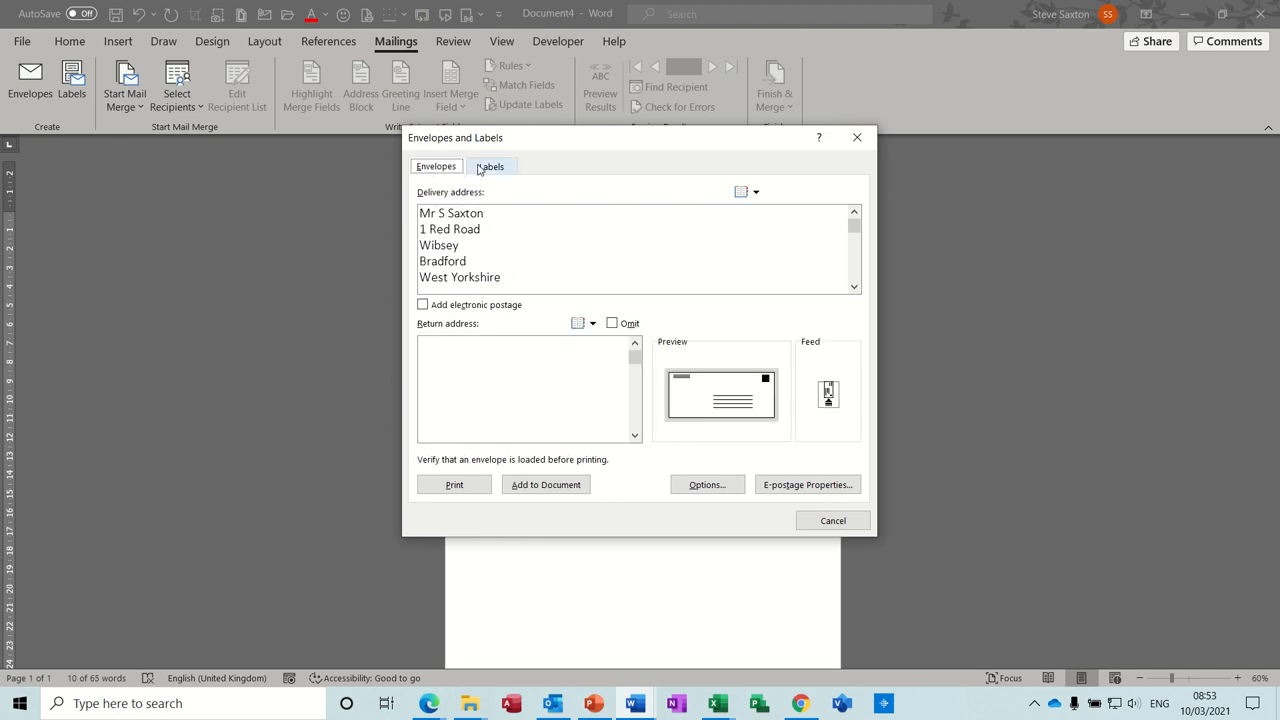
{"action": "left_click", "coordinate": [490, 166]}
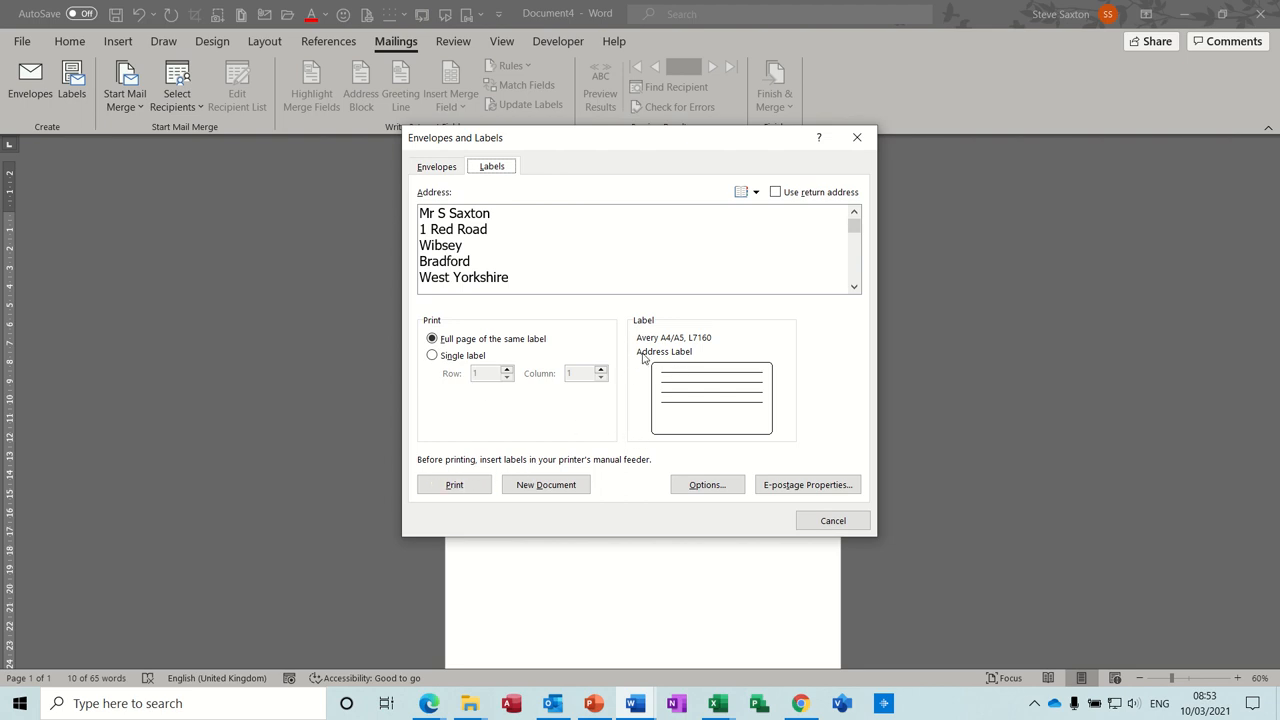
{"action": "mouse_move", "coordinate": [688, 348]}
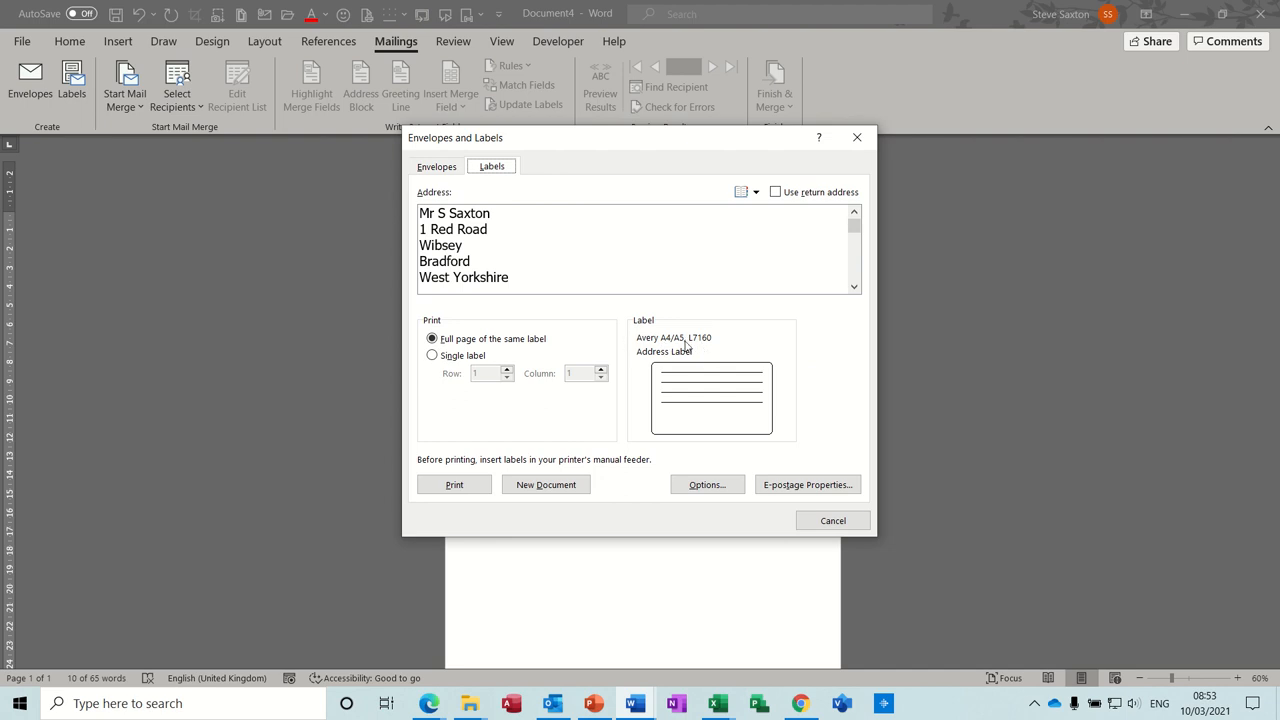
{"action": "mouse_move", "coordinate": [696, 476]}
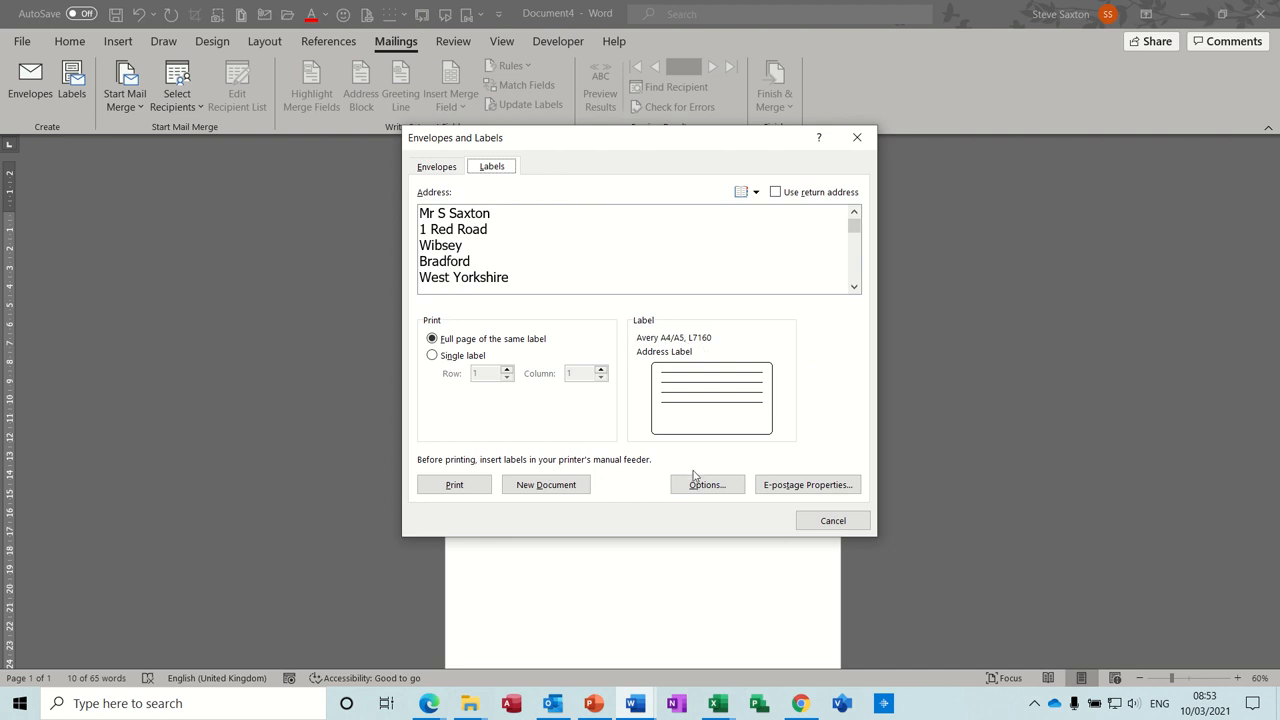
Step: In Label Options, compare Avery L7159 and keep L7160 (3.81 × 6.35 cm) selected
{"action": "left_click", "coordinate": [708, 484]}
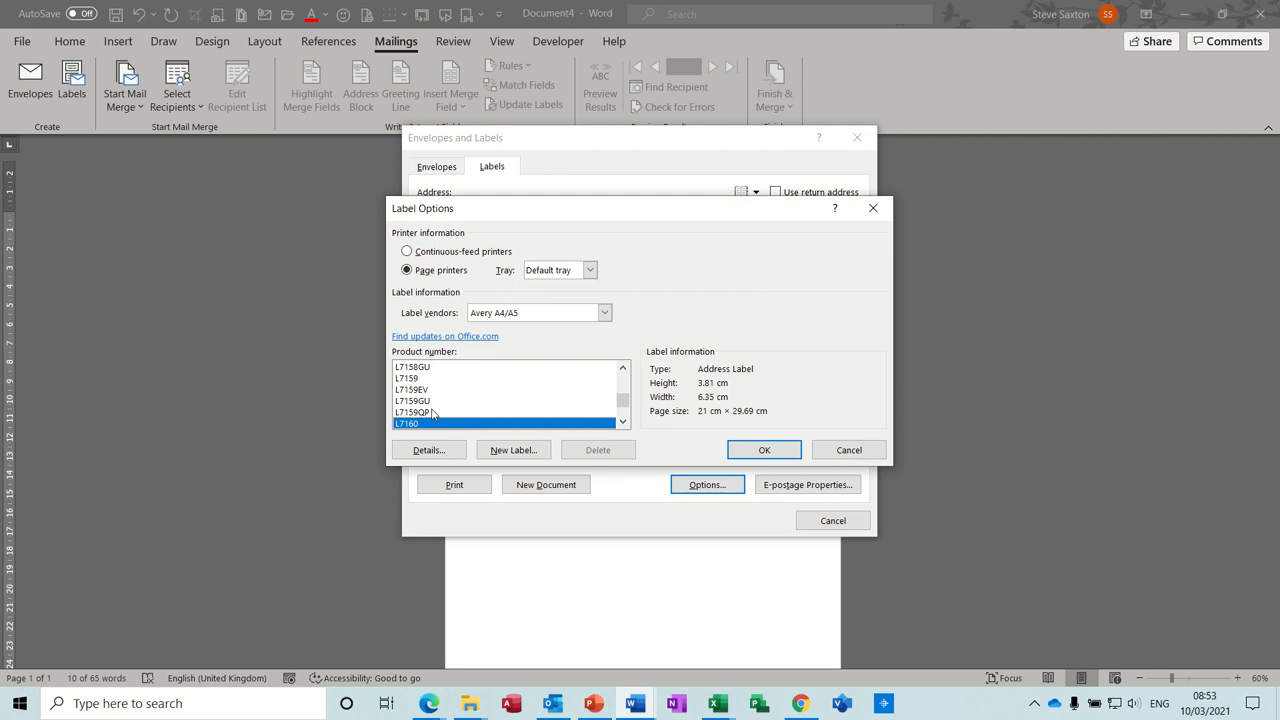
{"action": "left_click", "coordinate": [408, 378]}
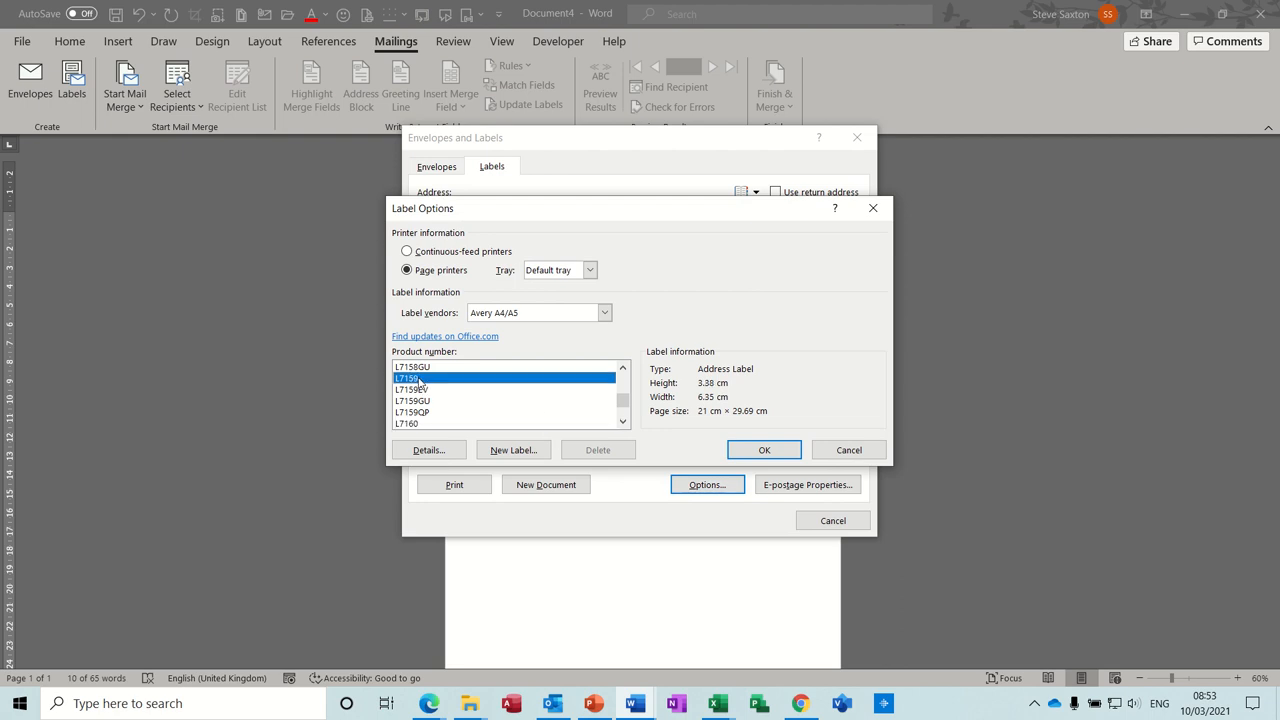
{"action": "mouse_move", "coordinate": [420, 404]}
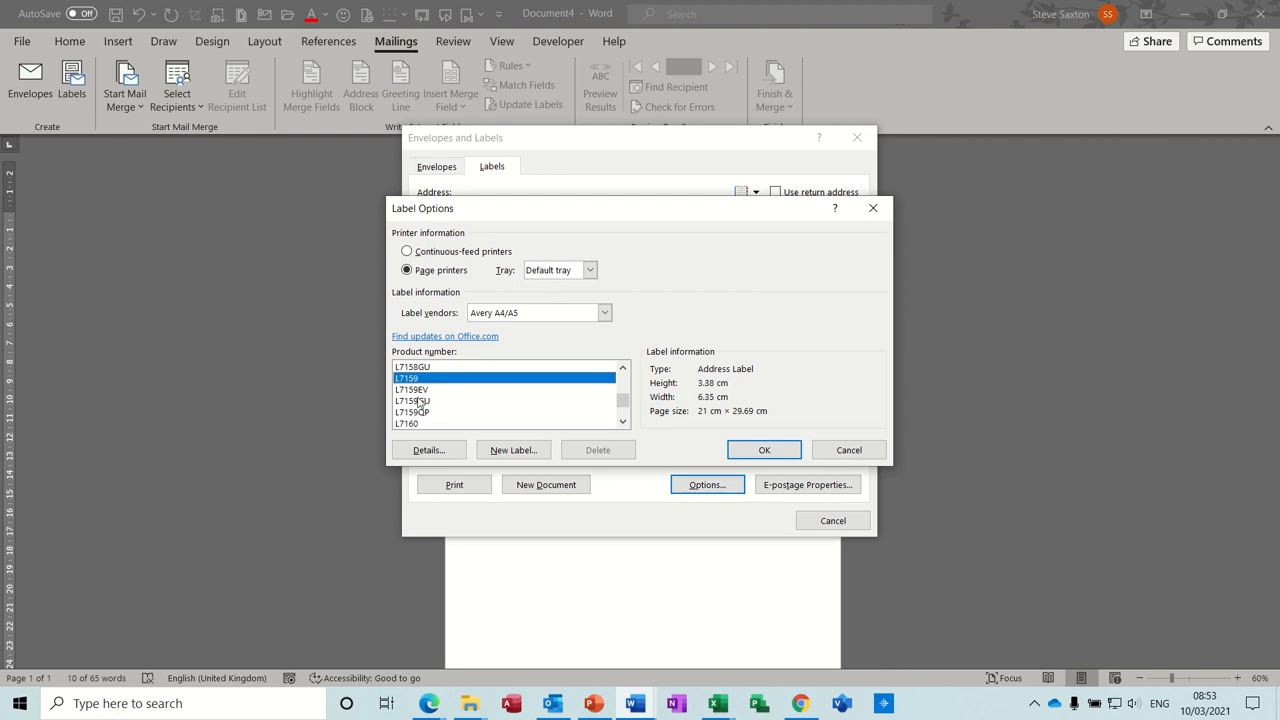
{"action": "left_click", "coordinate": [408, 424]}
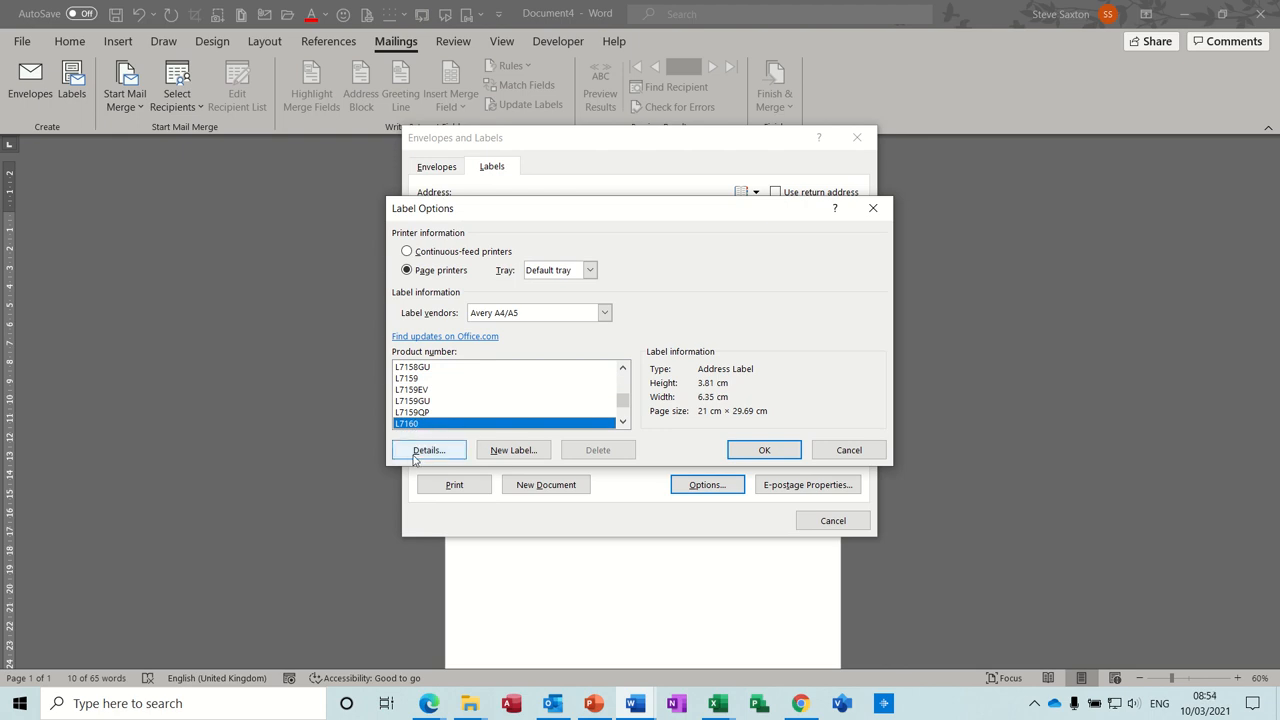
{"action": "left_click", "coordinate": [428, 448]}
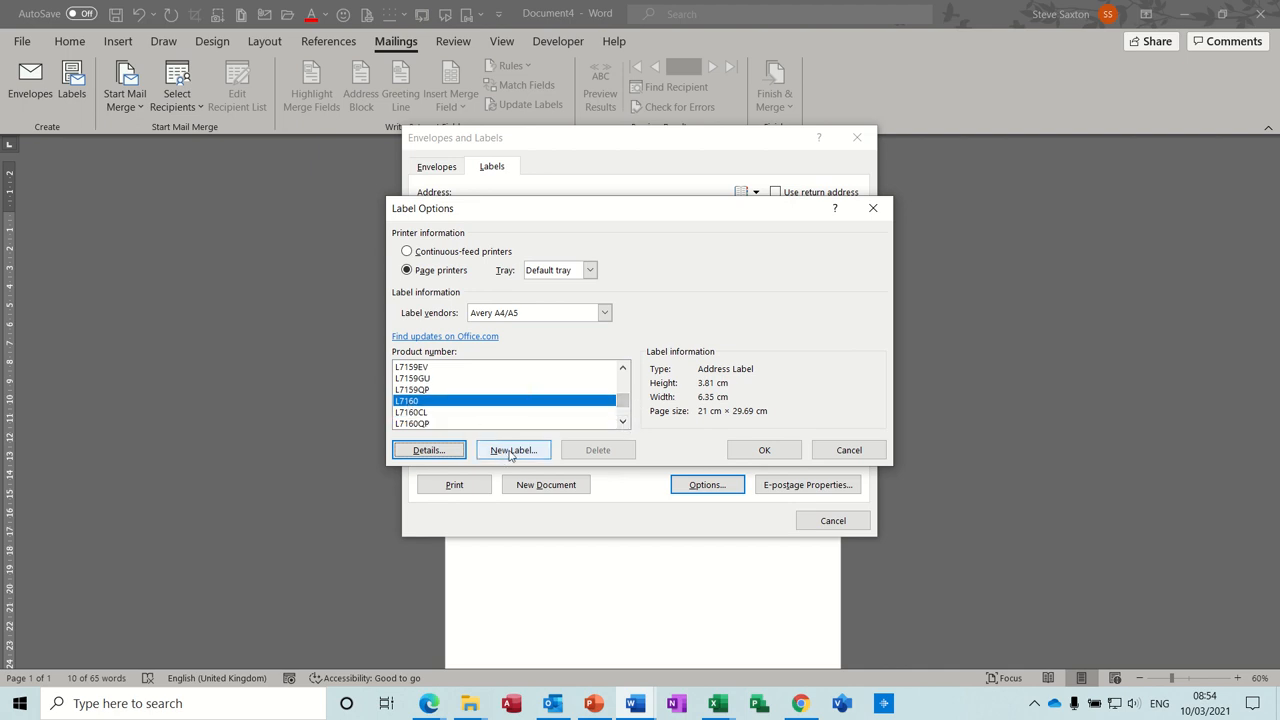
Step: Review the L7160 details (3 across, 7 down), cancel without changes and confirm the label choice
{"action": "left_click", "coordinate": [512, 448]}
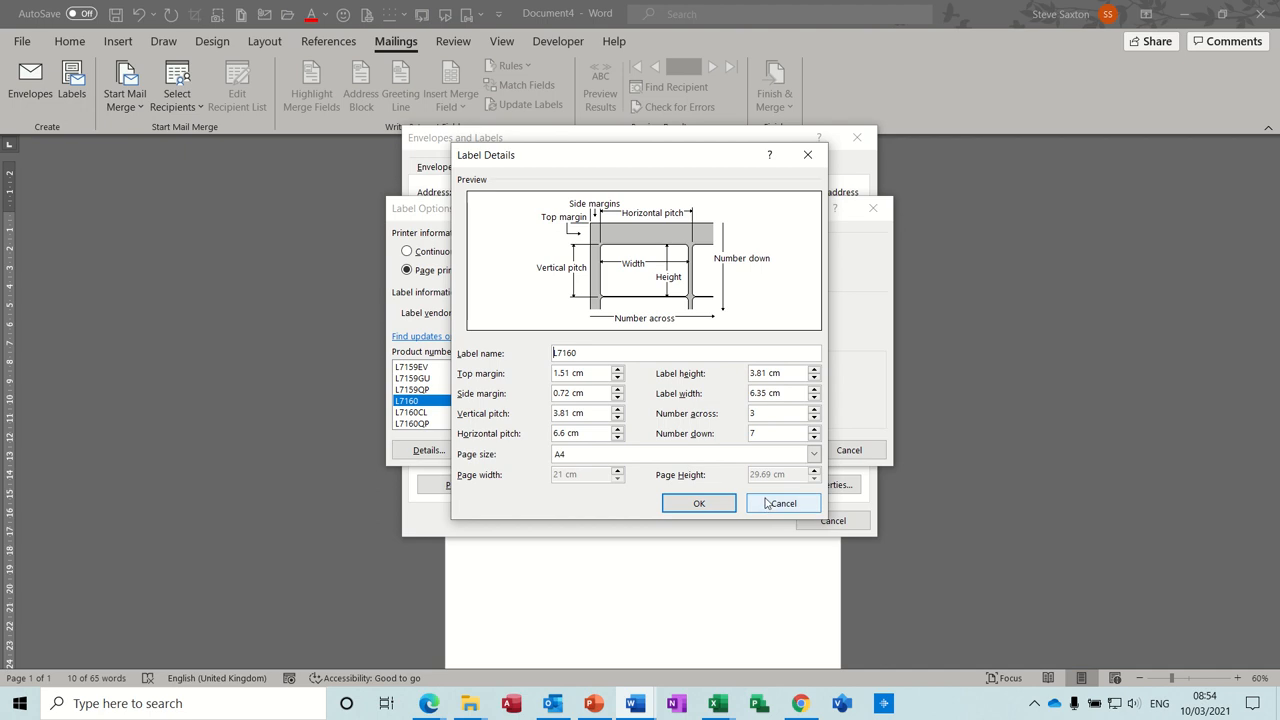
{"action": "left_click", "coordinate": [784, 504]}
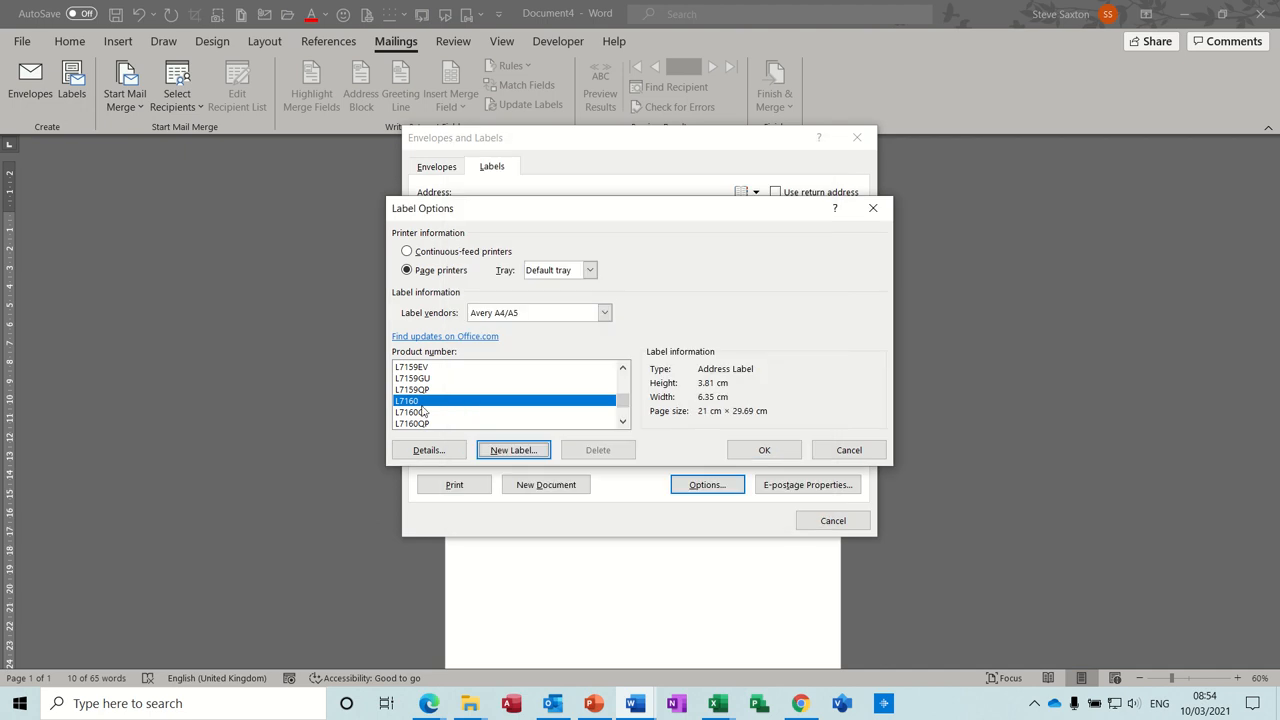
{"action": "left_click", "coordinate": [764, 448]}
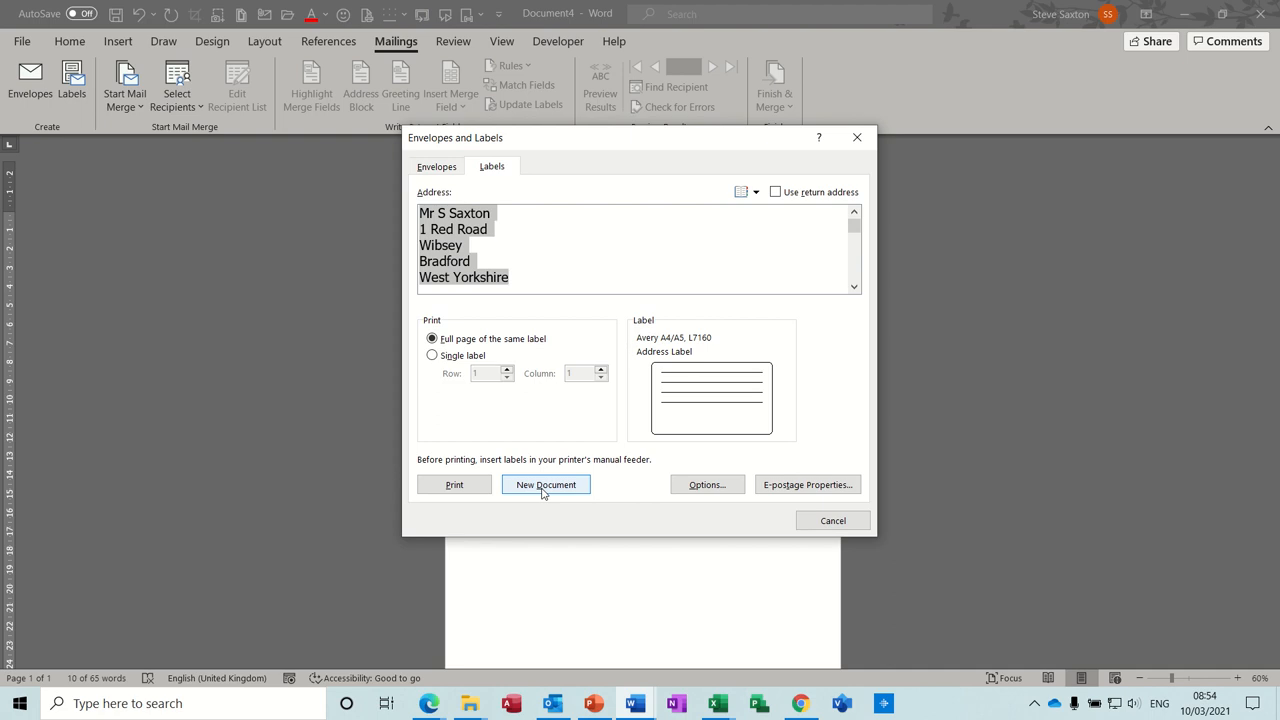
Step: Create a new document holding a full page of the recipient address labels
{"action": "left_click", "coordinate": [546, 484]}
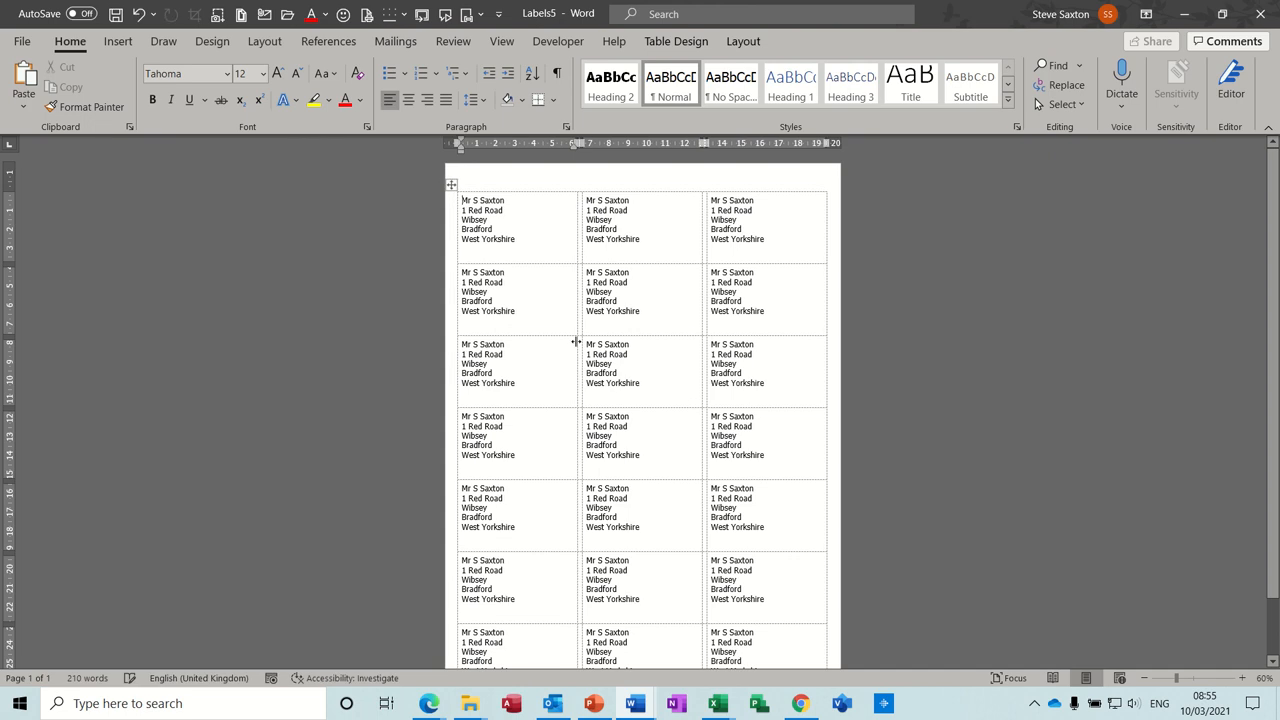
{"action": "mouse_move", "coordinate": [378, 156]}
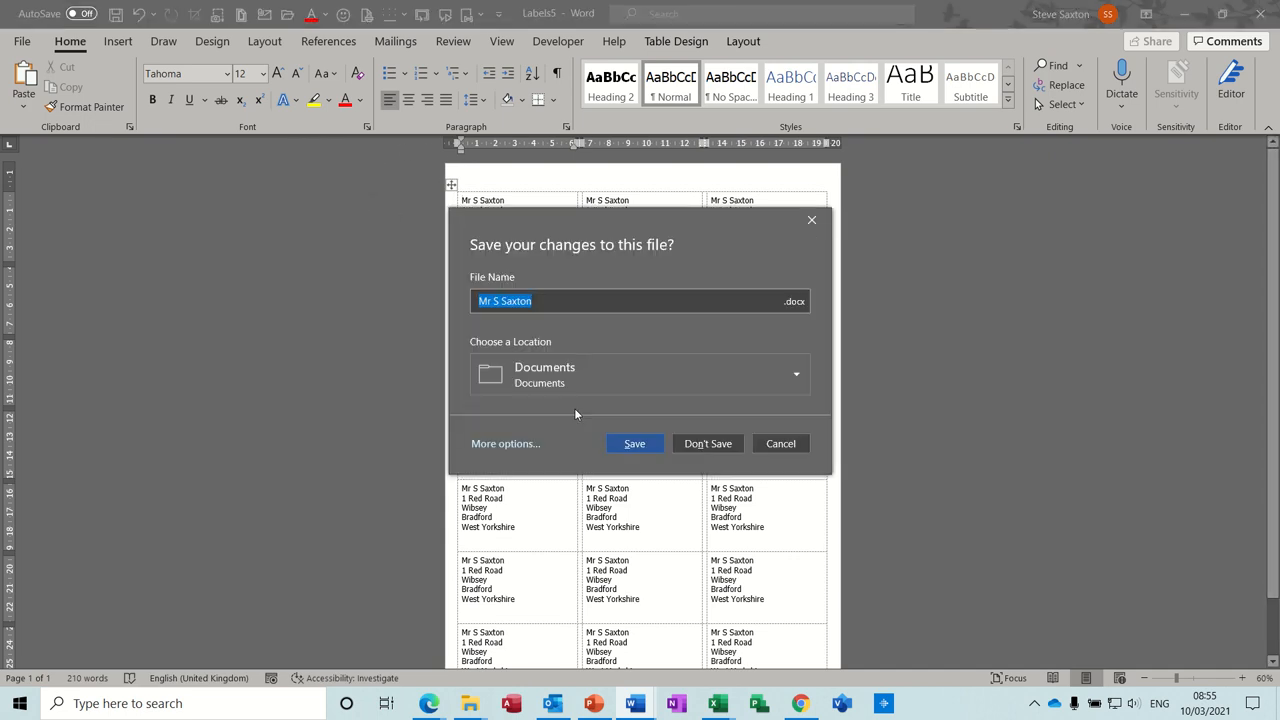
Step: Answer the save prompt so the Labels document closes and the letter shows again
{"action": "left_click", "coordinate": [708, 444]}
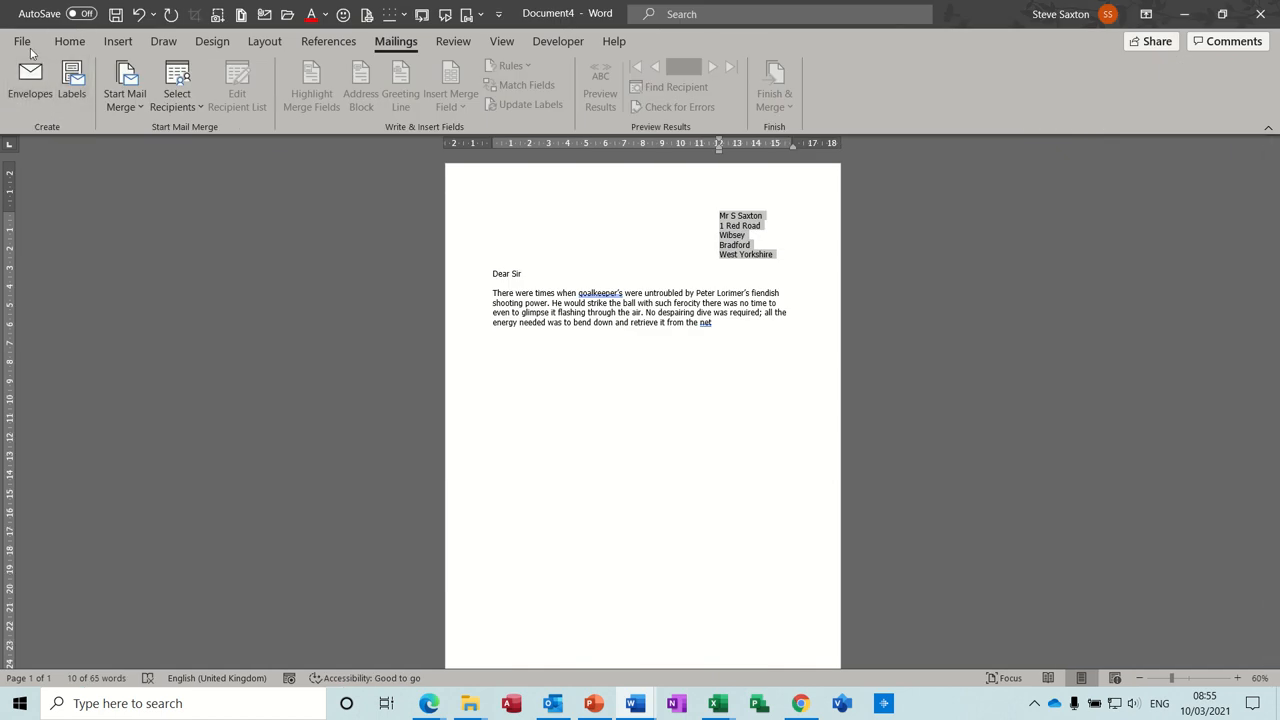
{"action": "mouse_move", "coordinate": [340, 128]}
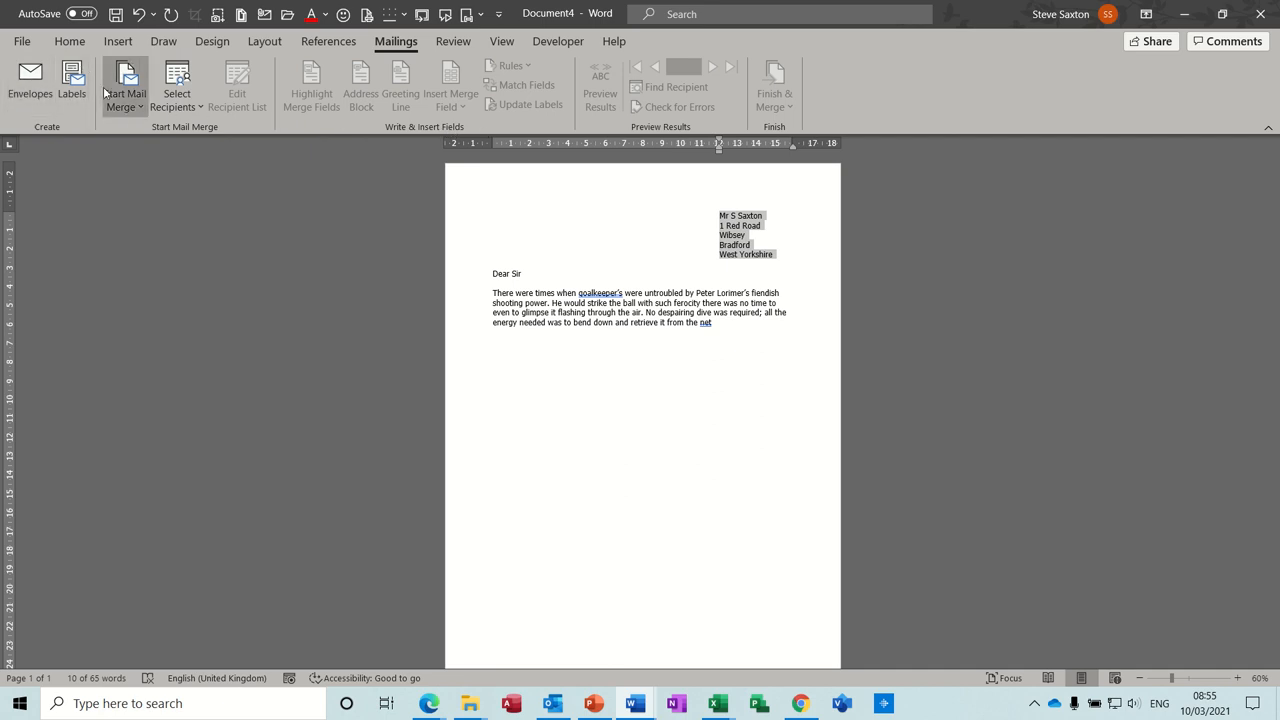
{"action": "mouse_move", "coordinate": [110, 112]}
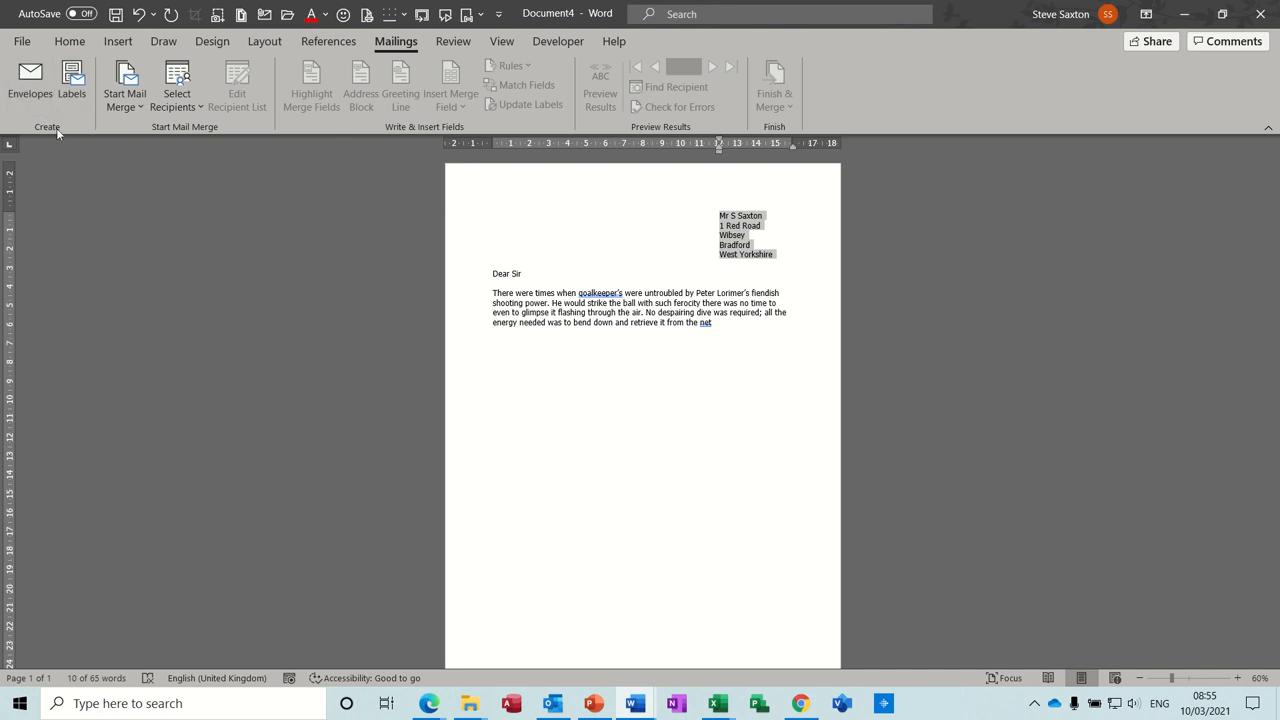
{"action": "mouse_move", "coordinate": [56, 136]}
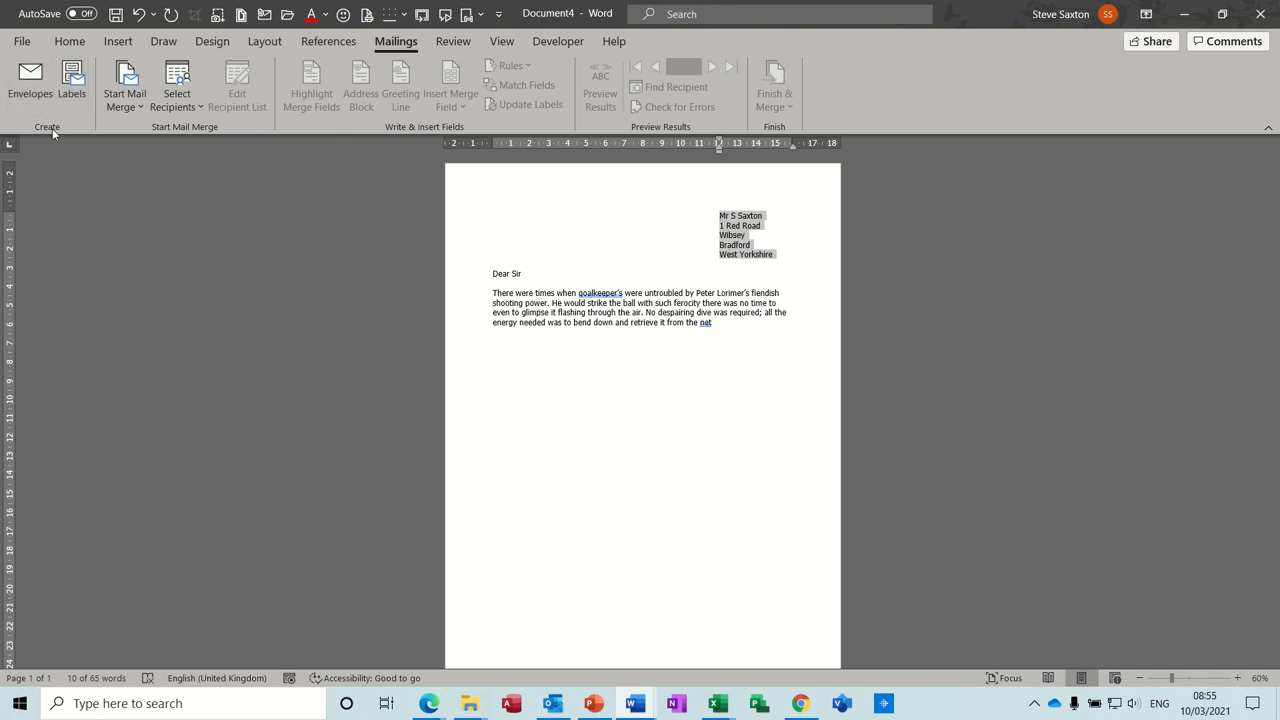